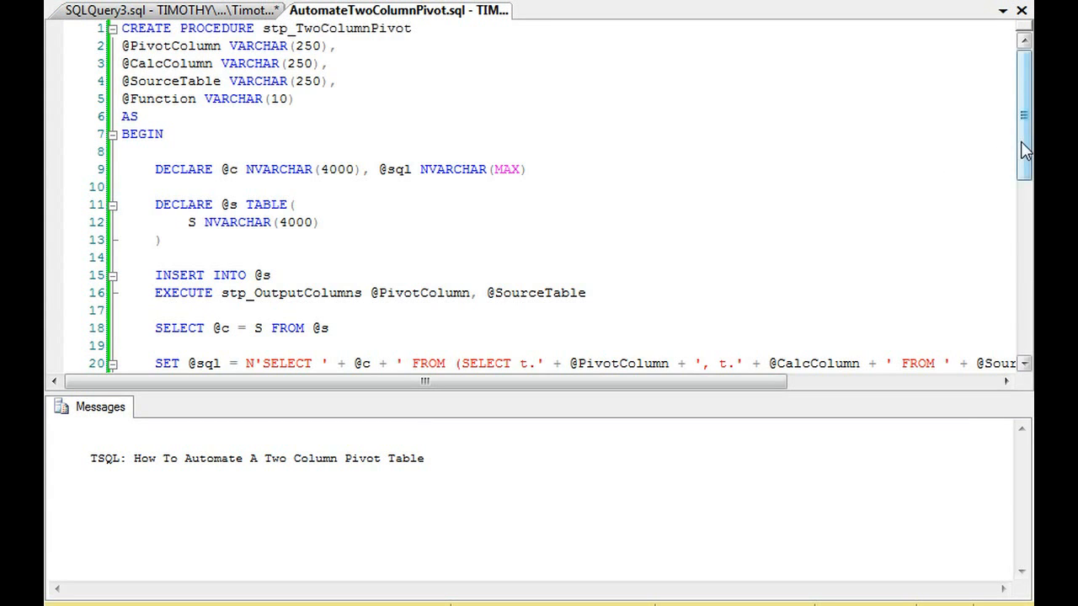
Step: Run SELECT * FROM Request to list all Request rows
scroll(down, 3)
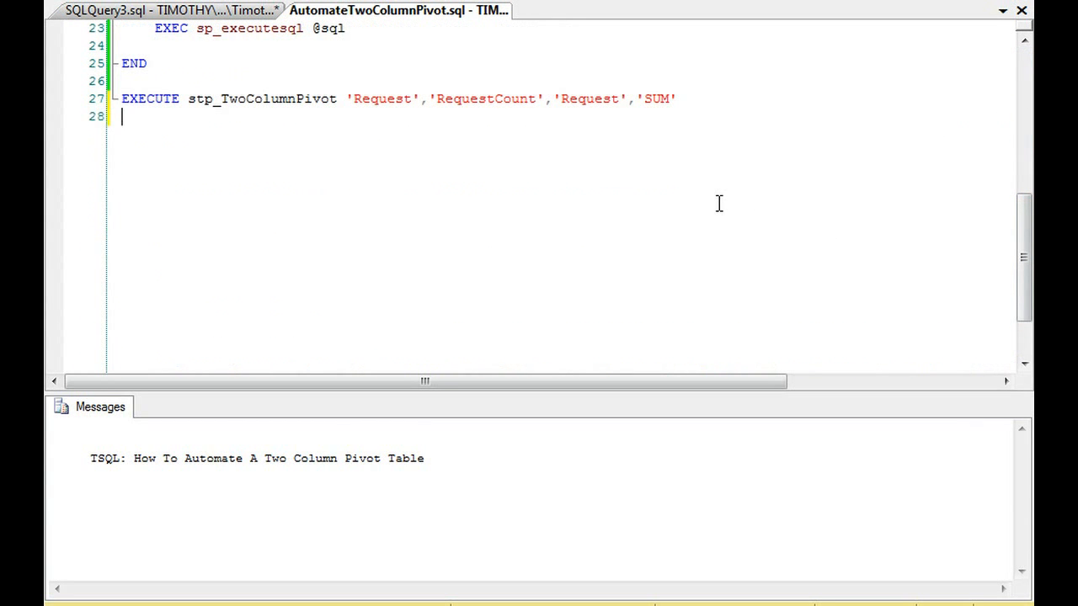
text(SELECT *)
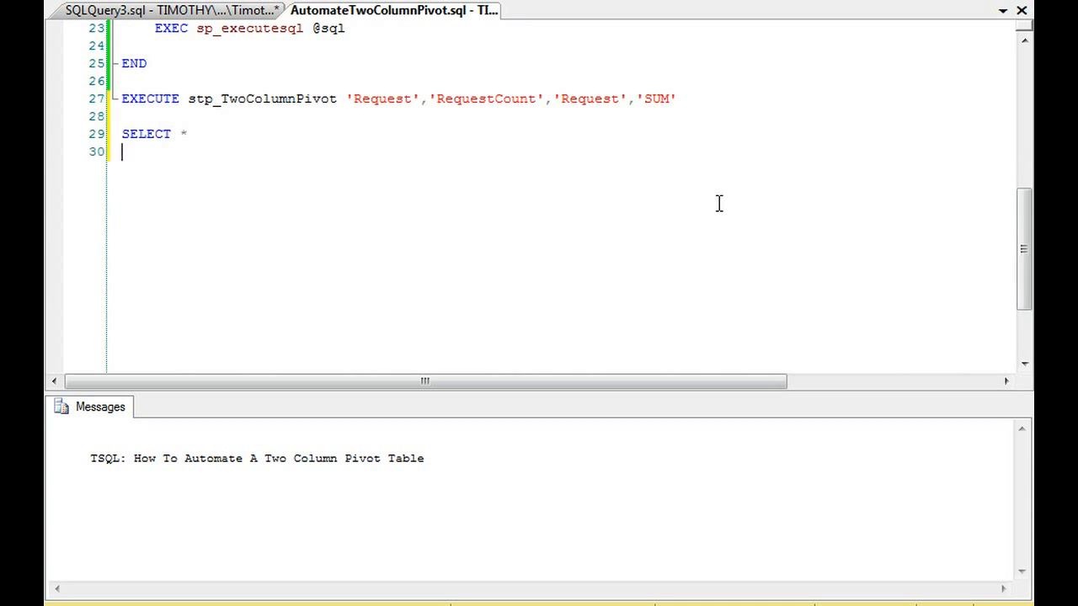
text(FROM Request)
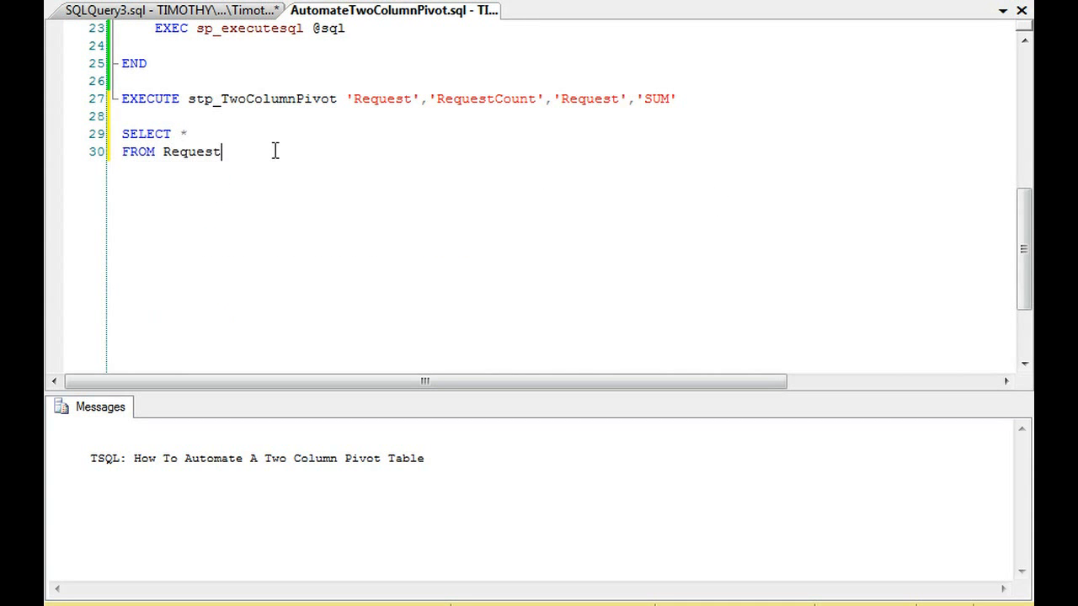
key(F5)
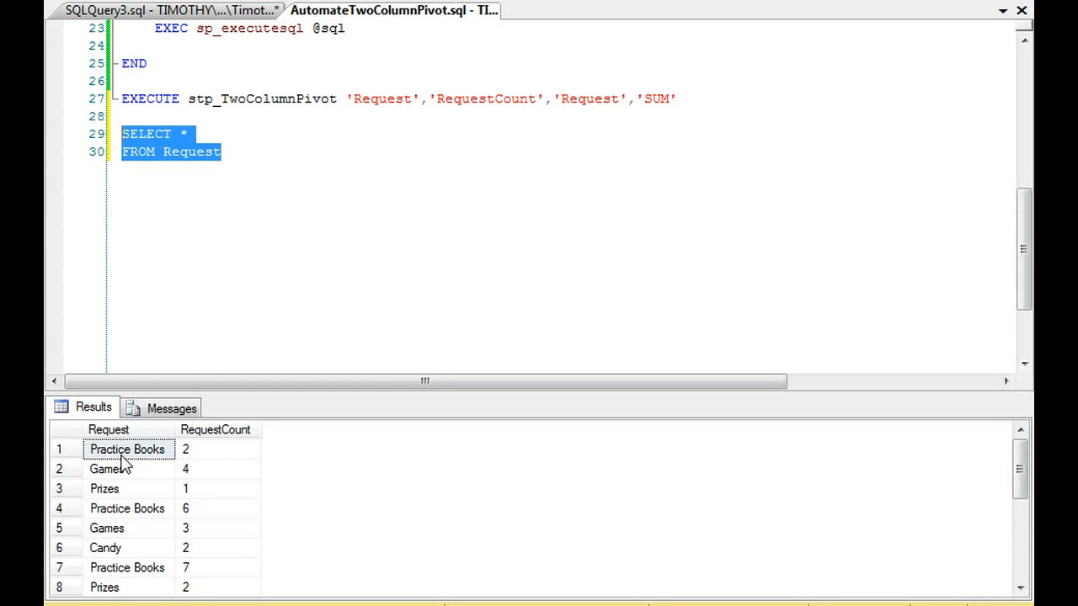
Step: Highlight the Practice Books, Games and Prizes values, then delete the temporary query
click(210, 449)
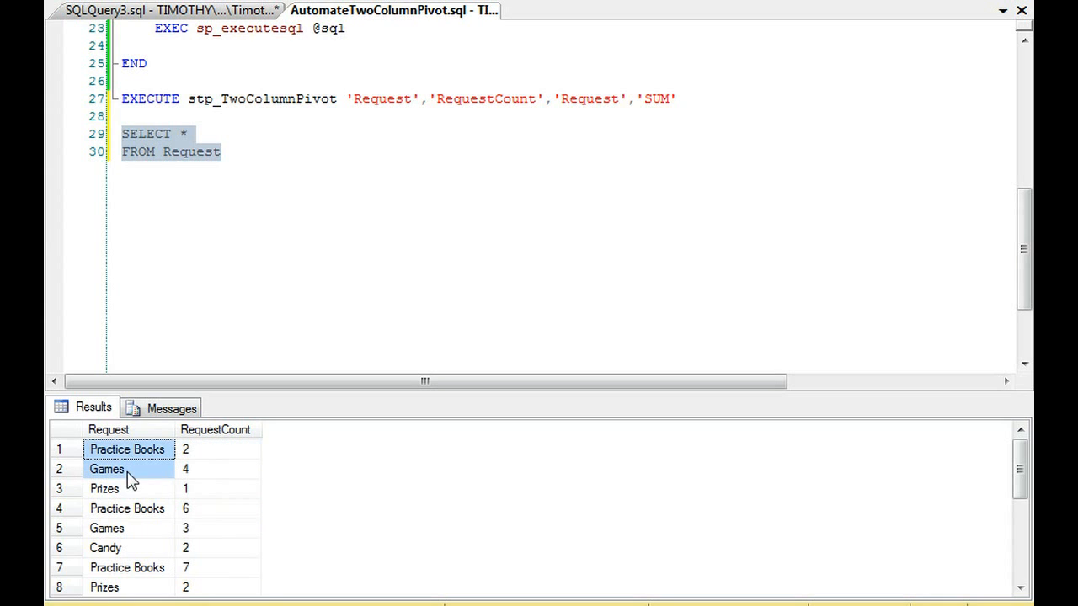
click(105, 489)
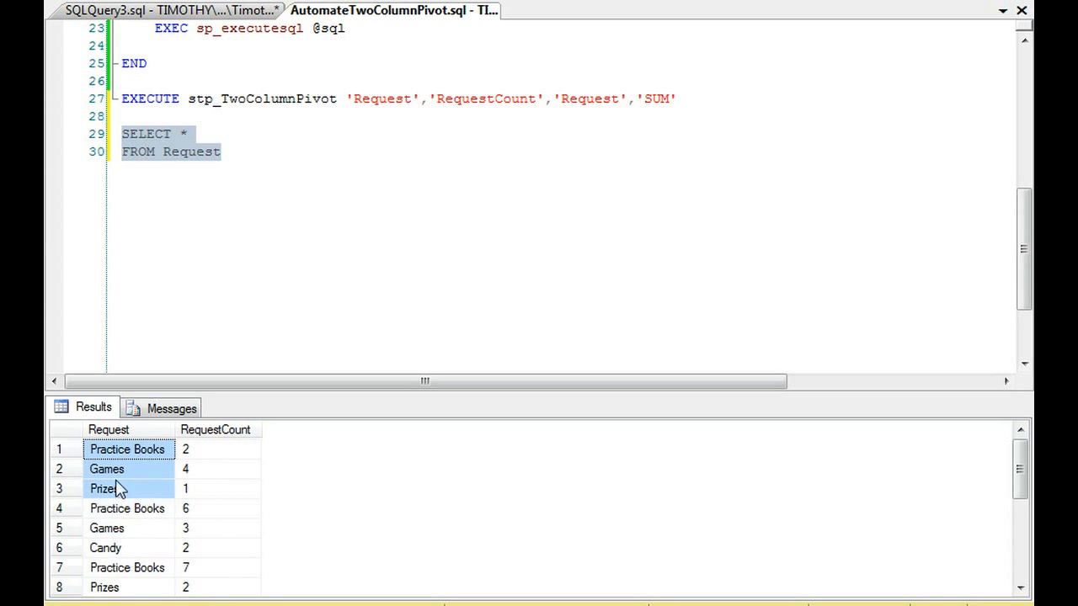
click(127, 448)
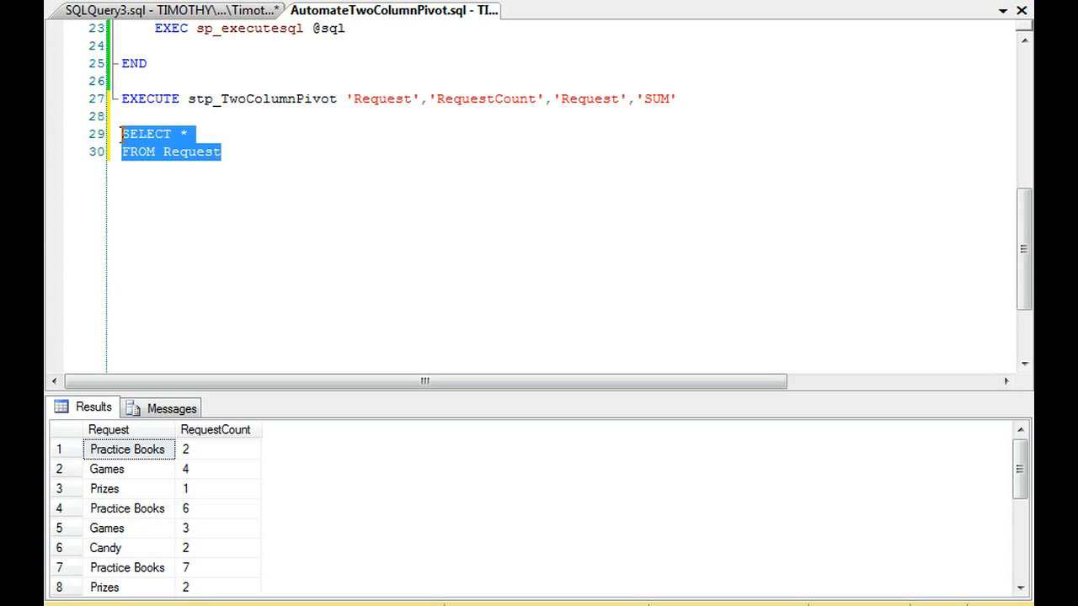
key(Delete)
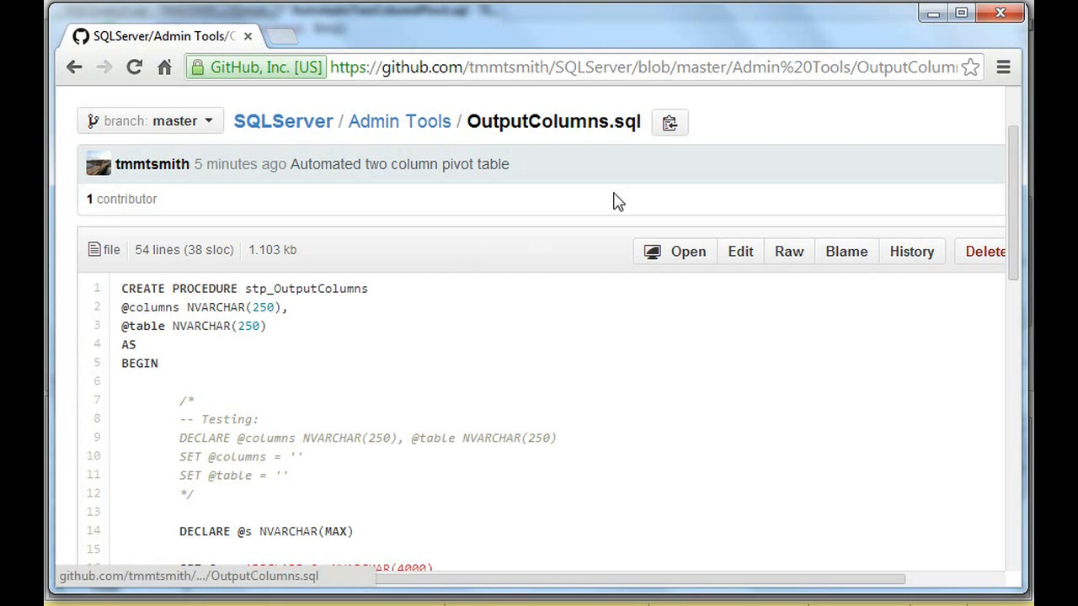
mouse_move(345, 146)
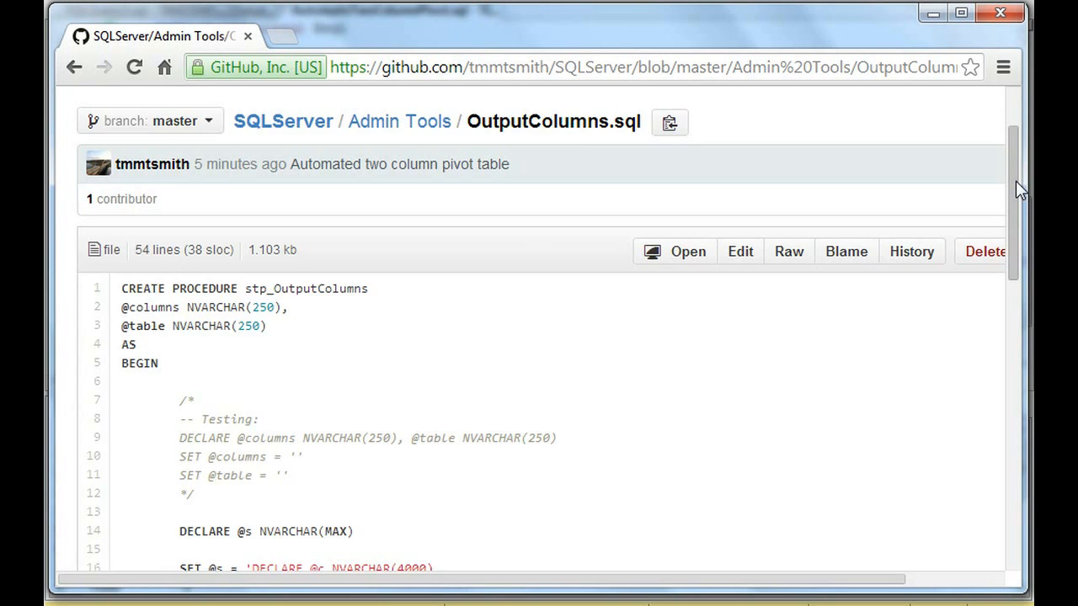
scroll(down, 3)
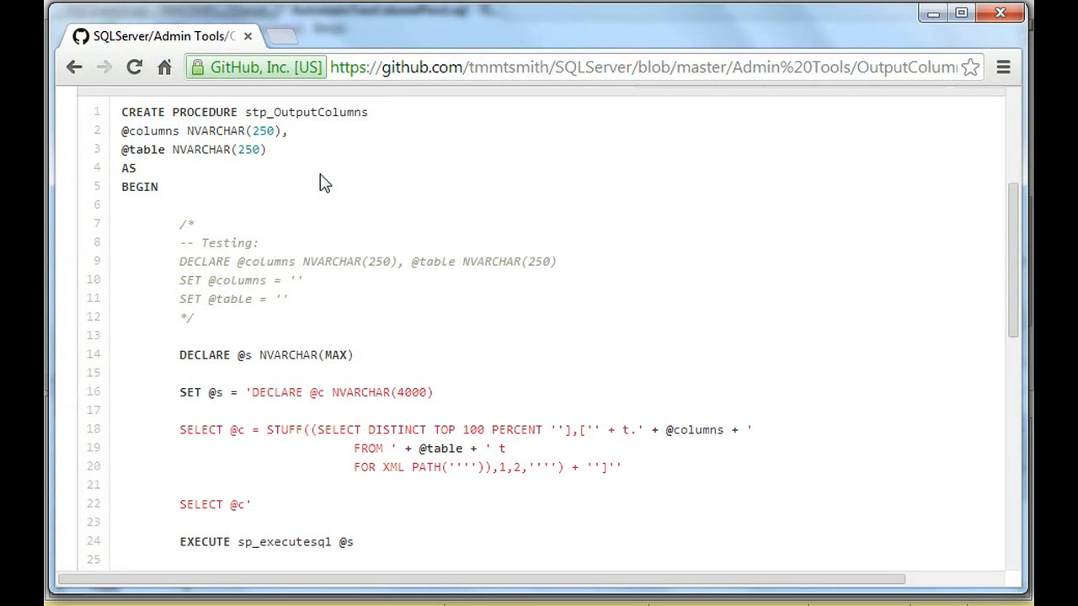
mouse_move(572, 507)
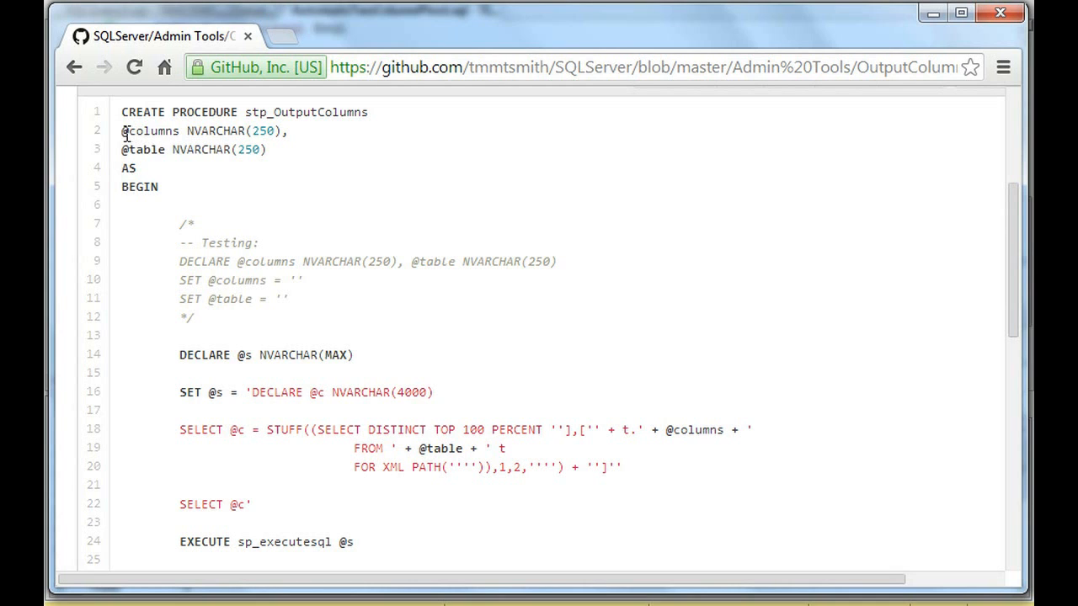
double_click(150, 131)
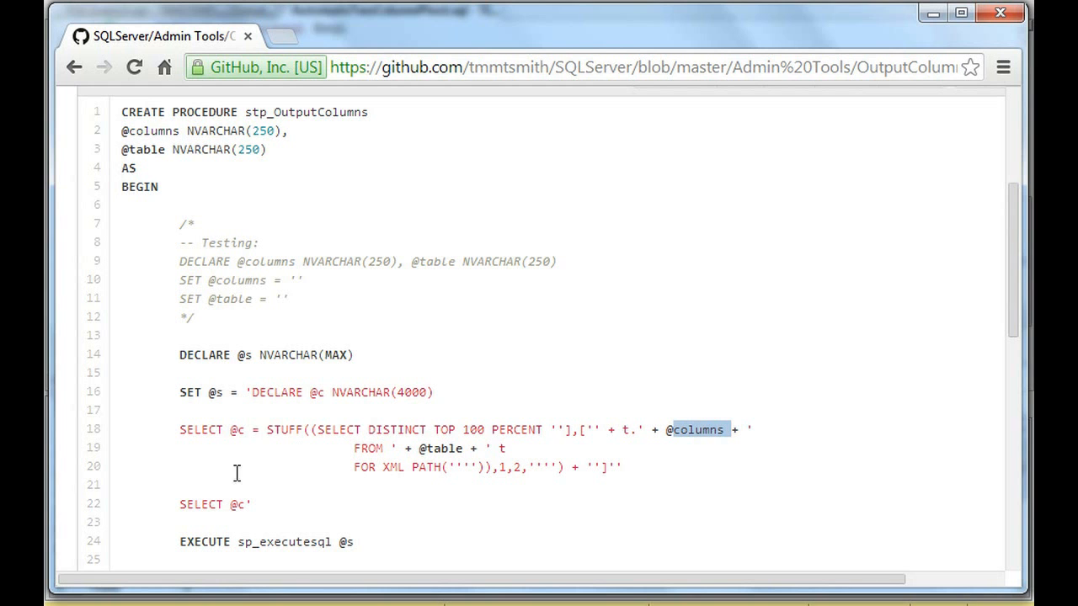
scroll(down, 3)
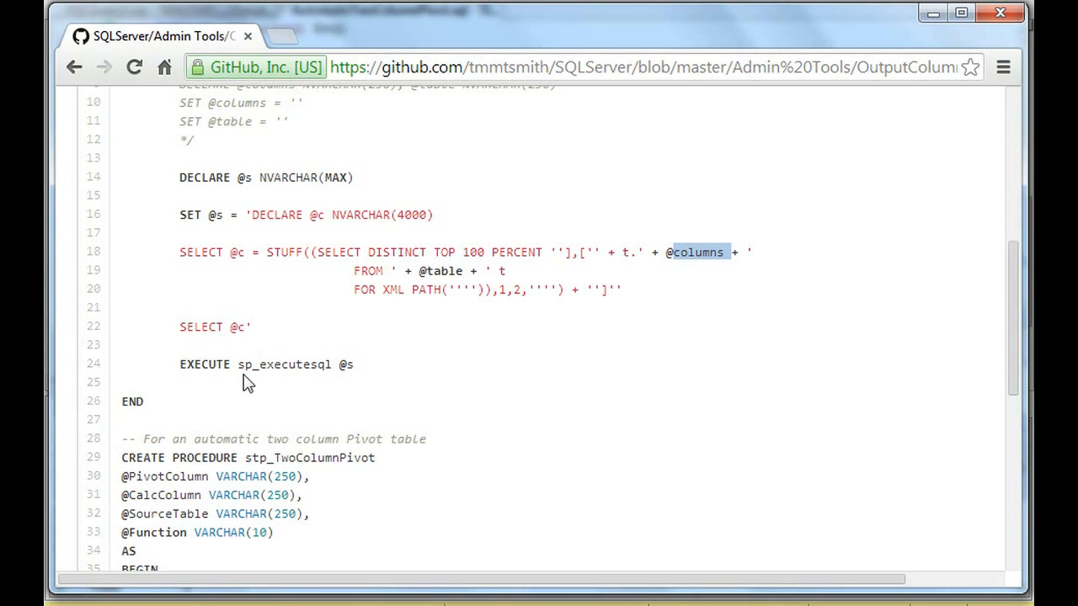
mouse_move(480, 463)
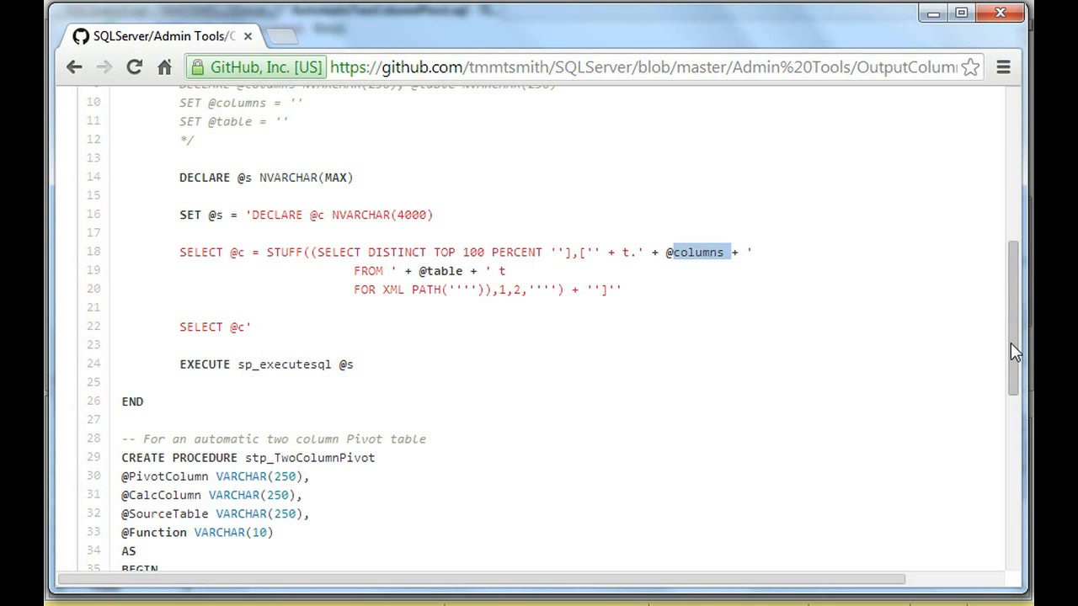
scroll(down, 3)
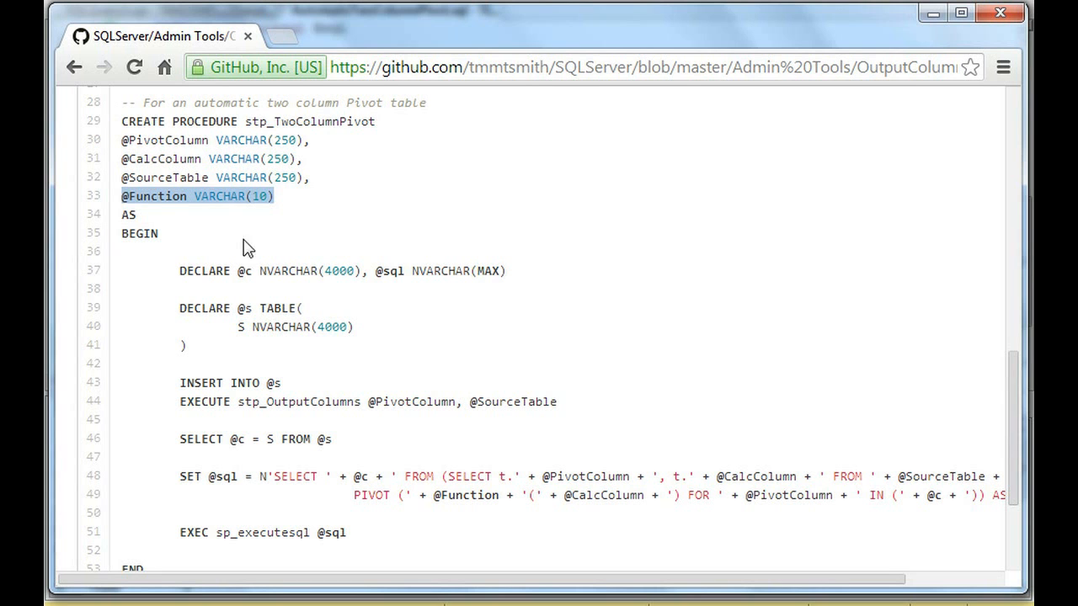
scroll(down, 3)
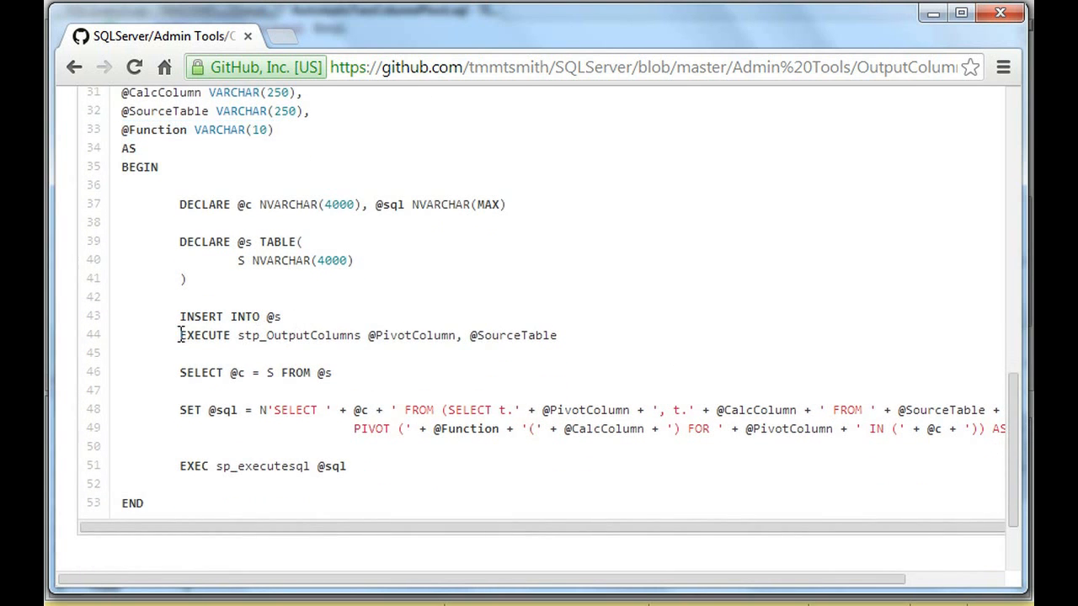
drag(178, 335, 430, 341)
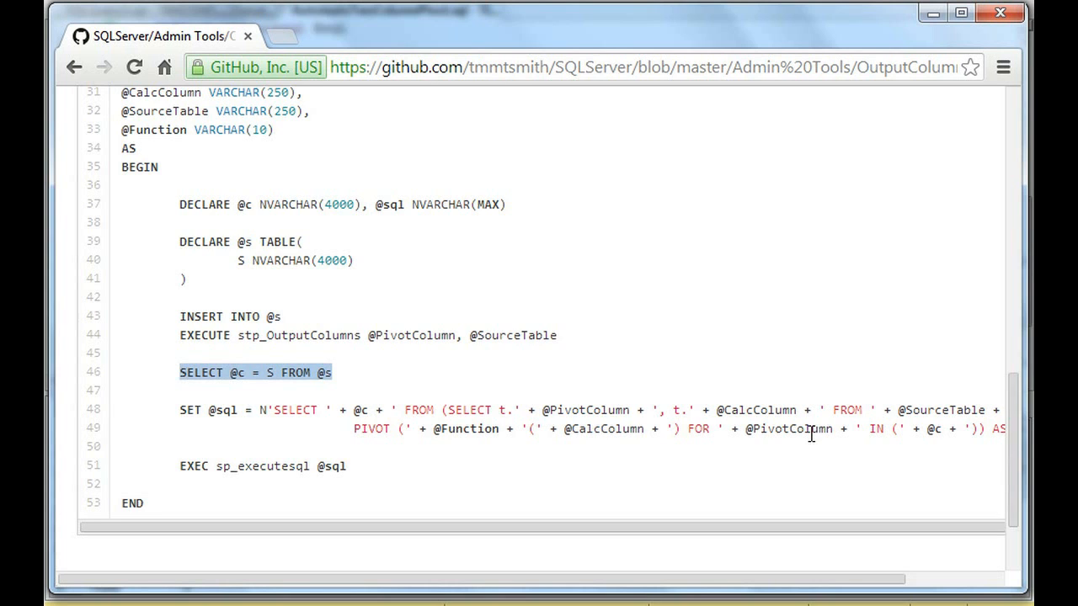
scroll(down, 3)
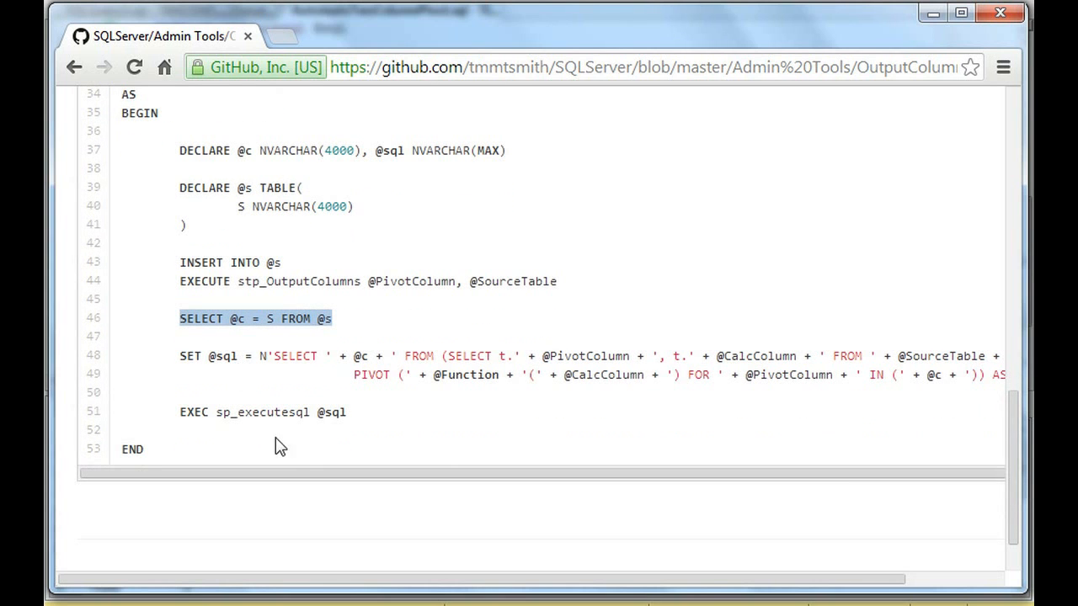
mouse_move(291, 354)
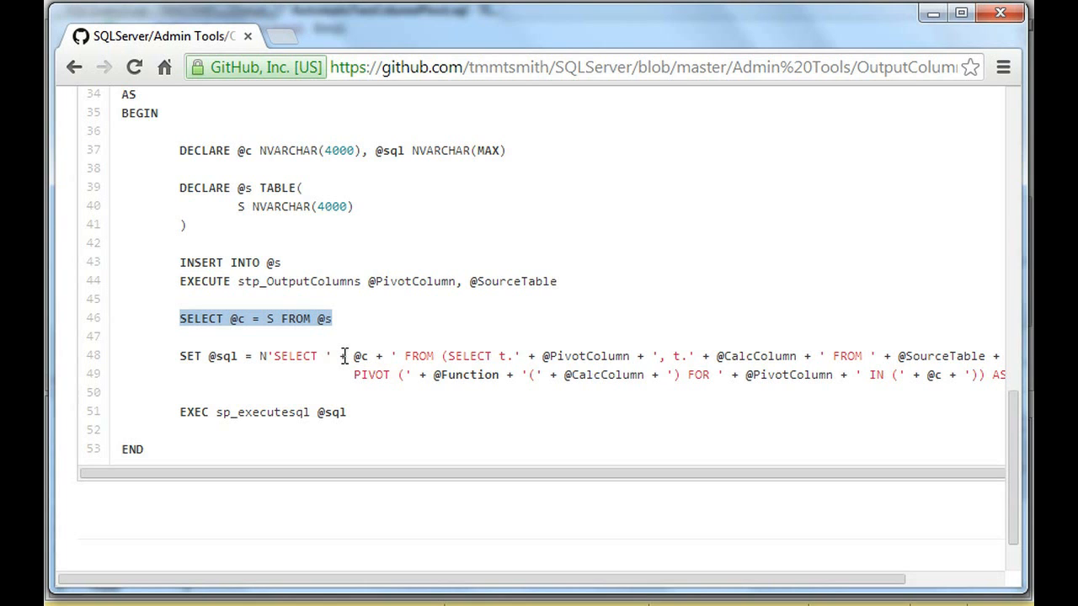
mouse_move(358, 356)
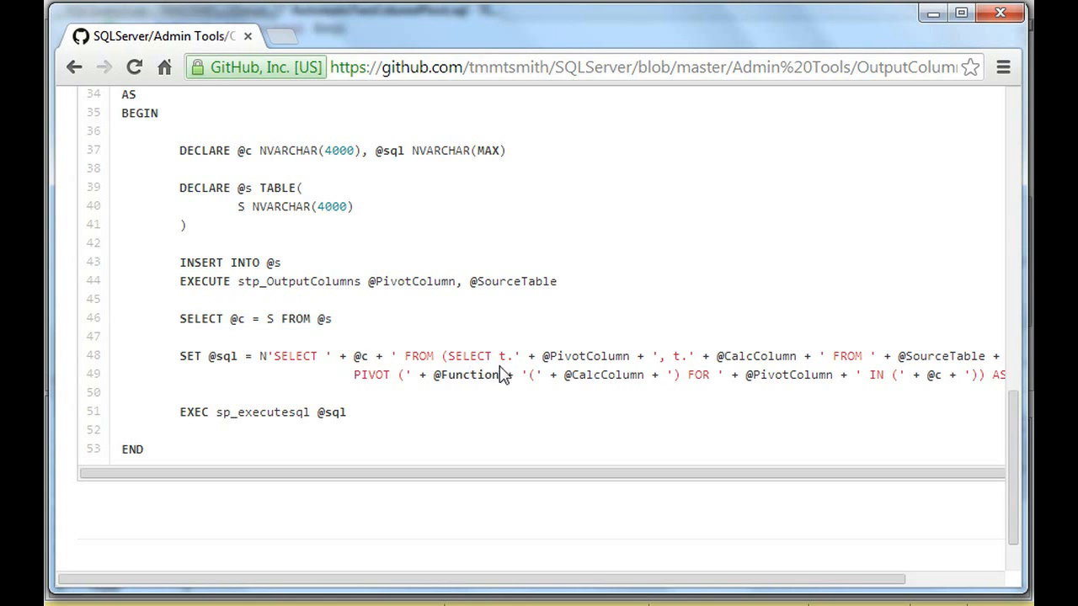
mouse_move(719, 360)
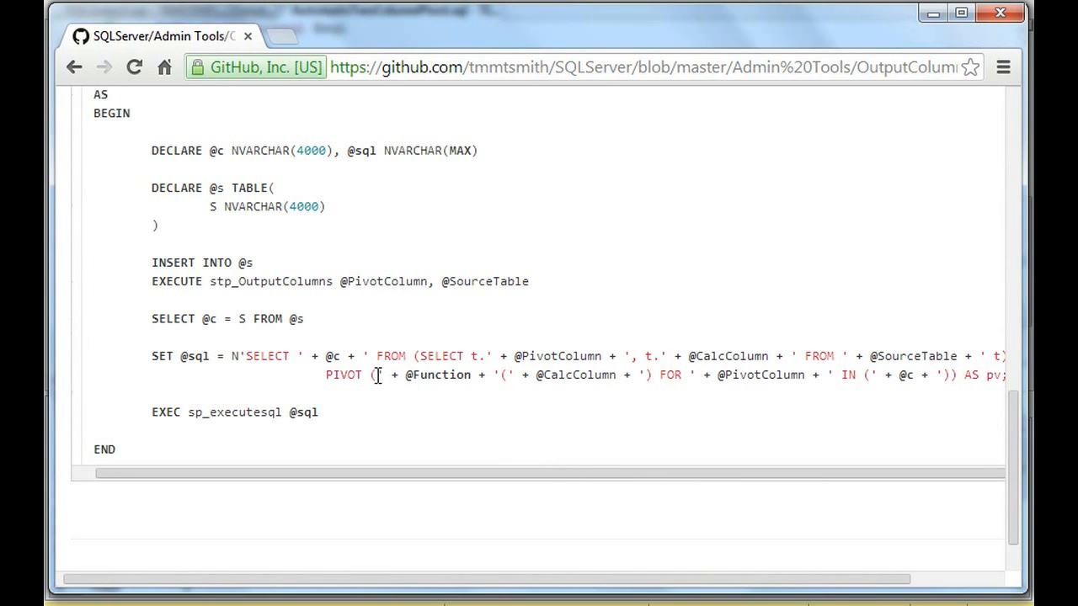
double_click(438, 375)
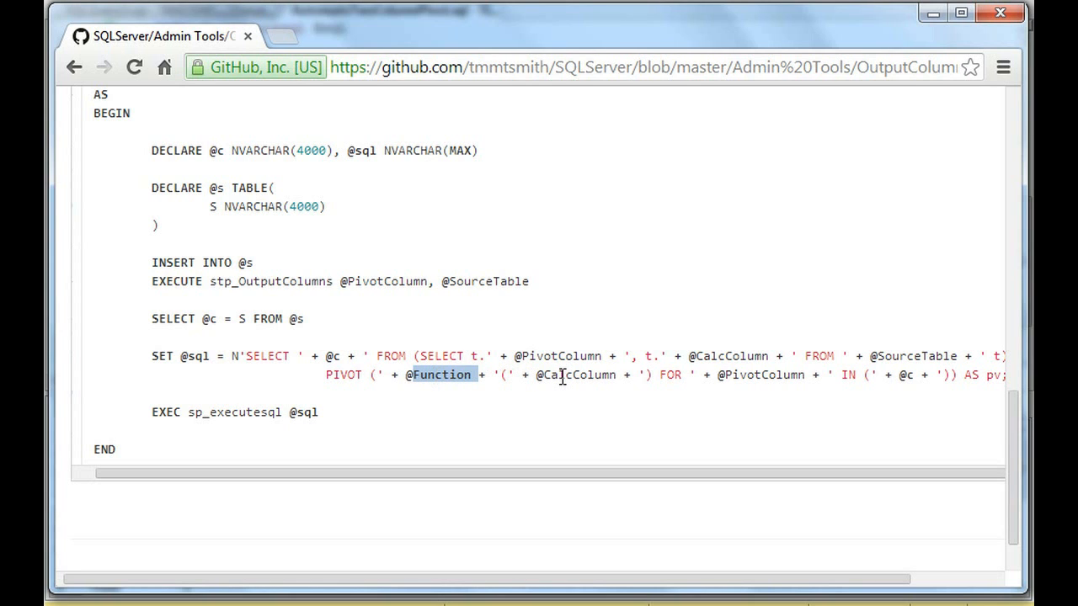
mouse_move(755, 378)
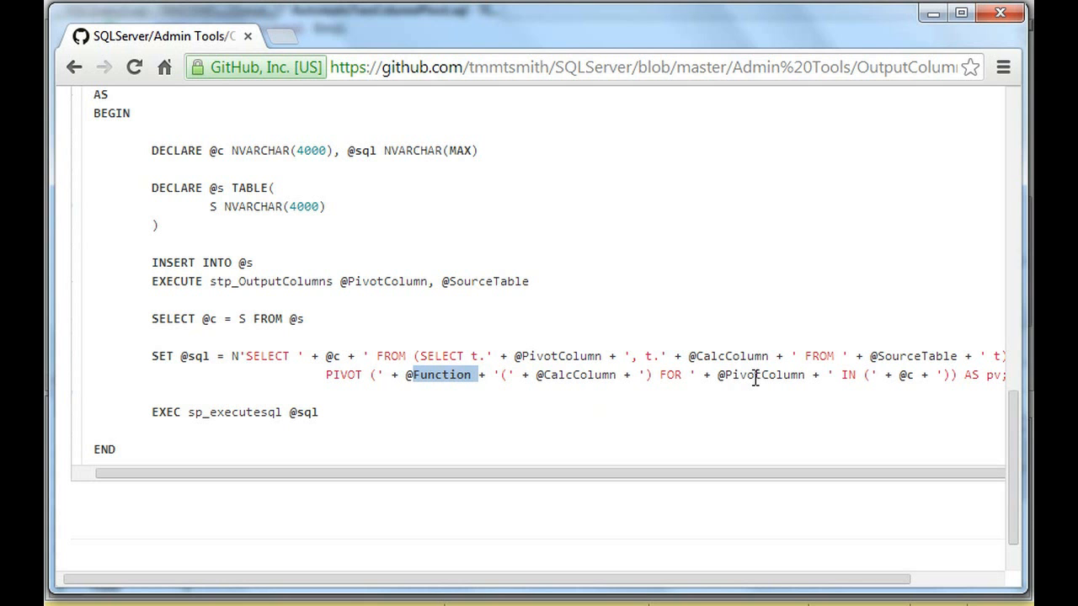
mouse_move(894, 378)
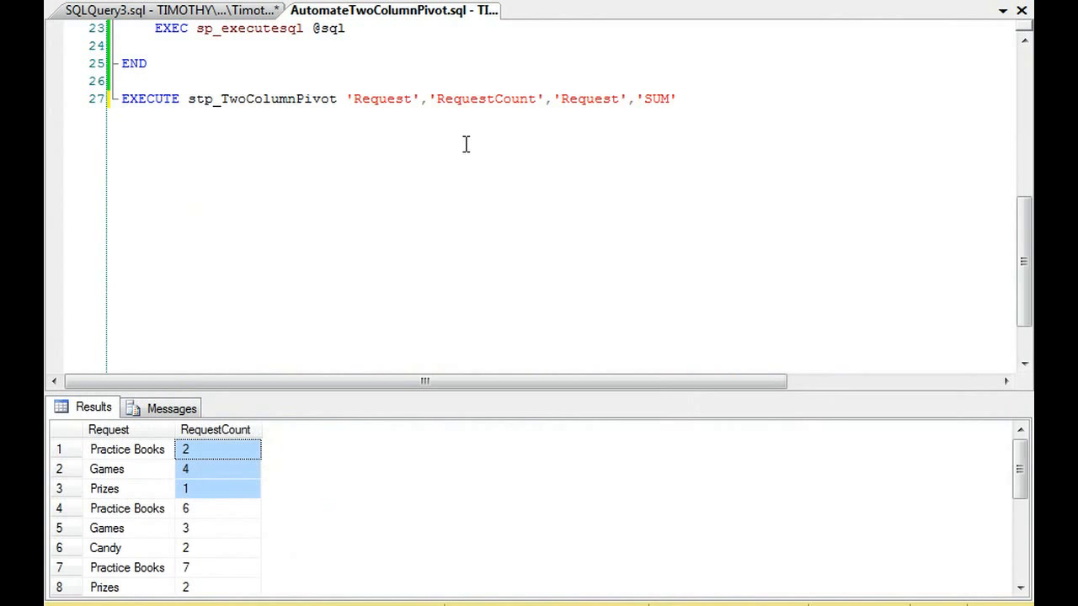
mouse_move(131, 463)
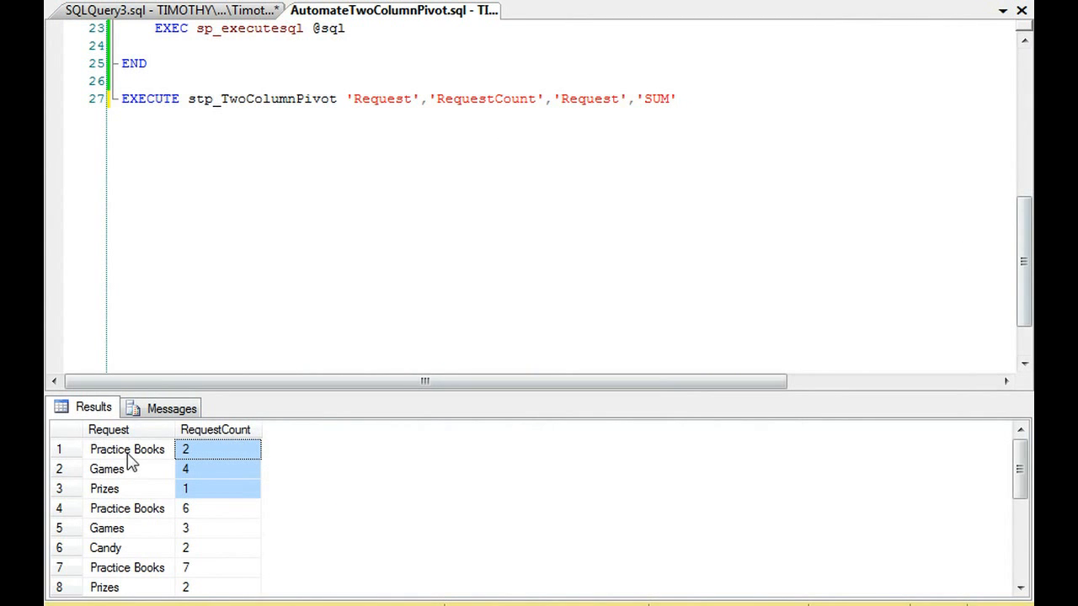
mouse_move(143, 499)
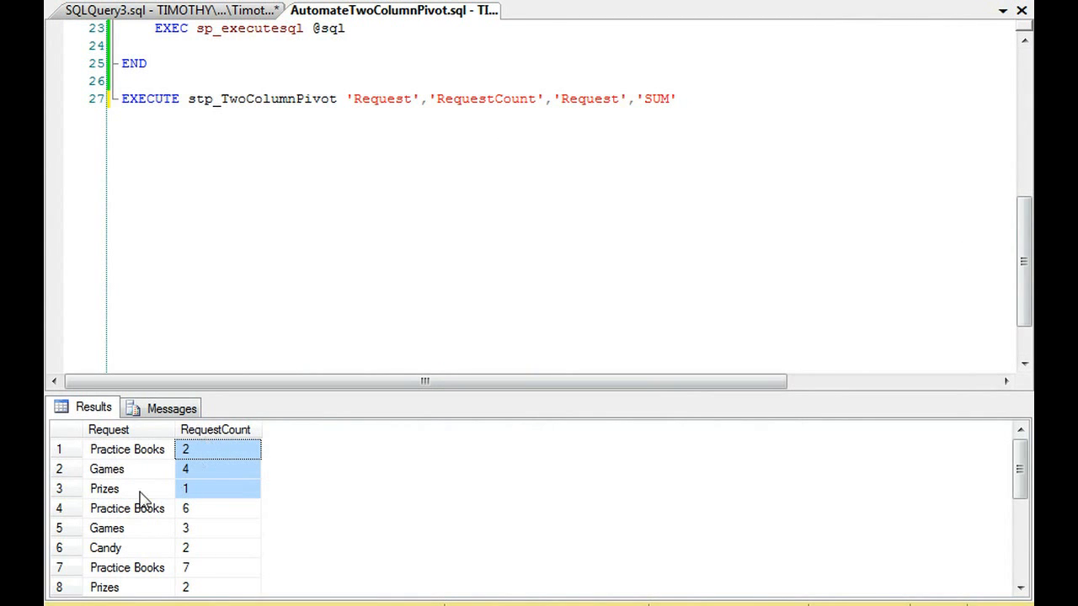
Step: Review the Request, RequestCount, Request arguments and execute the ALTER PROCEDURE script
click(104, 489)
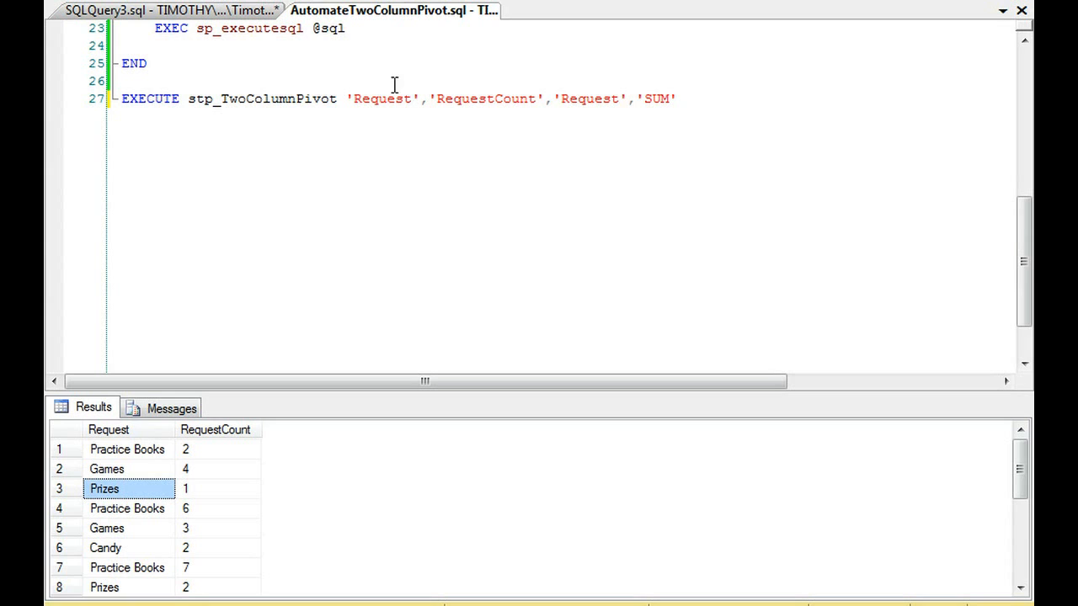
double_click(382, 98)
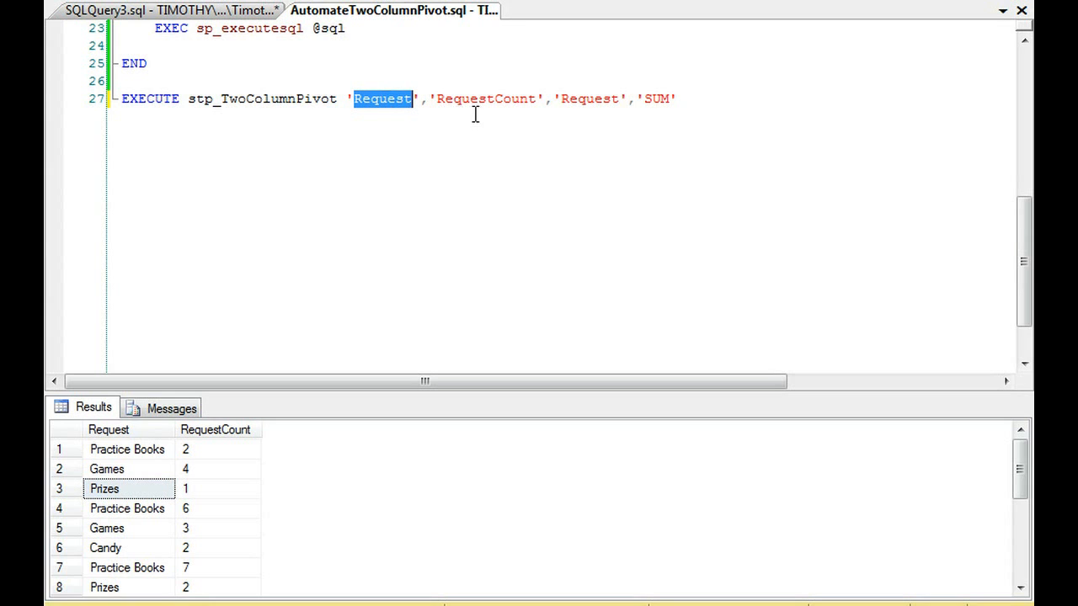
double_click(485, 98)
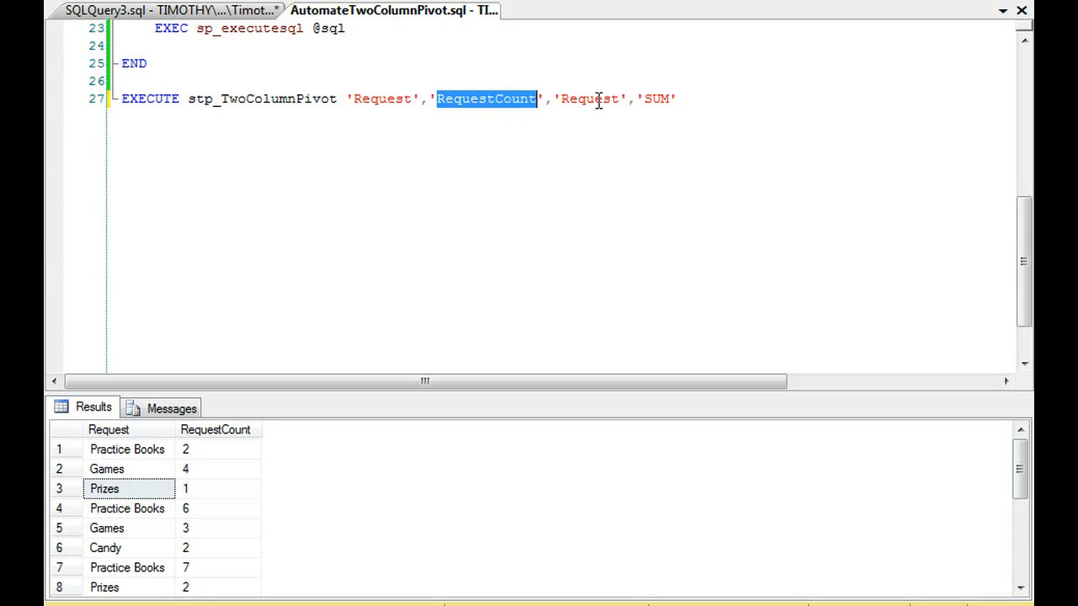
double_click(590, 98)
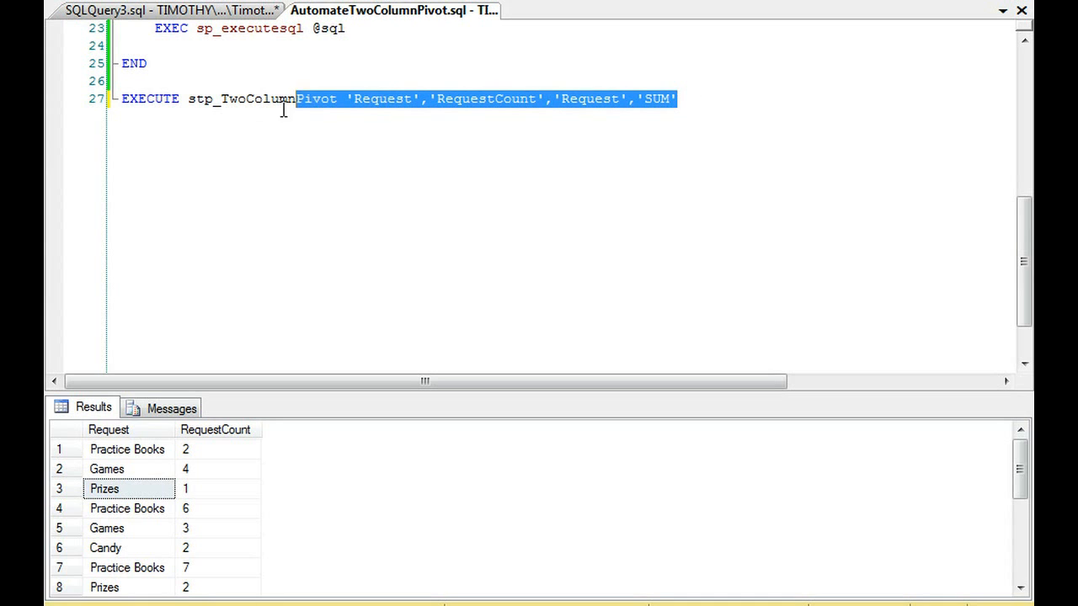
key(F5)
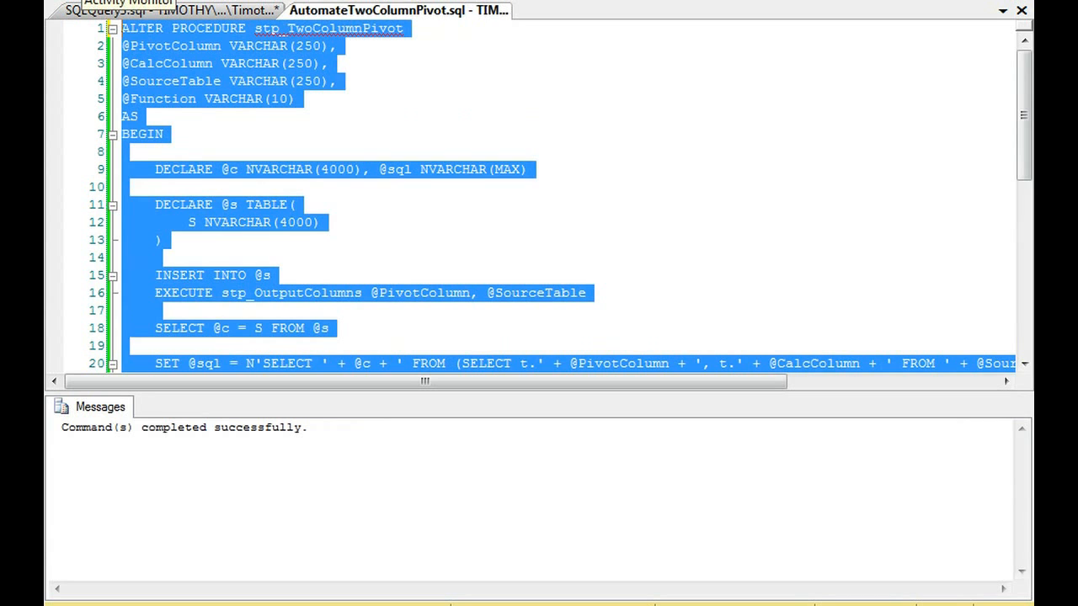
Step: Scroll to the EXECUTE stp_TwoColumnPivot line with Request, RequestCount and SUM
scroll(down, 3)
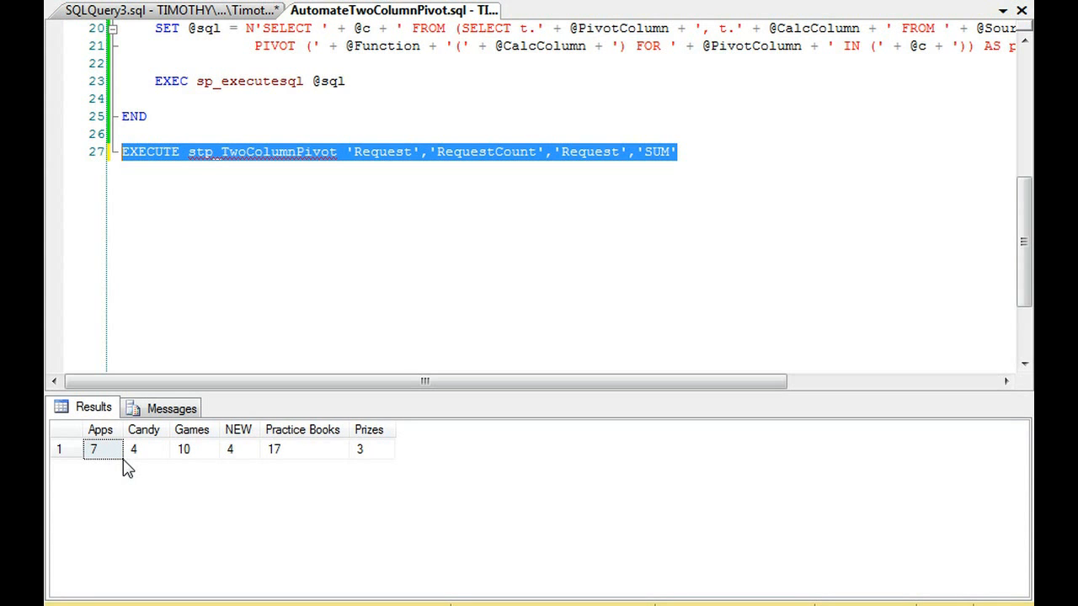
Step: Rerun the Request pivot with MAX, MIN and COUNT, then restore SUM
double_click(381, 152)
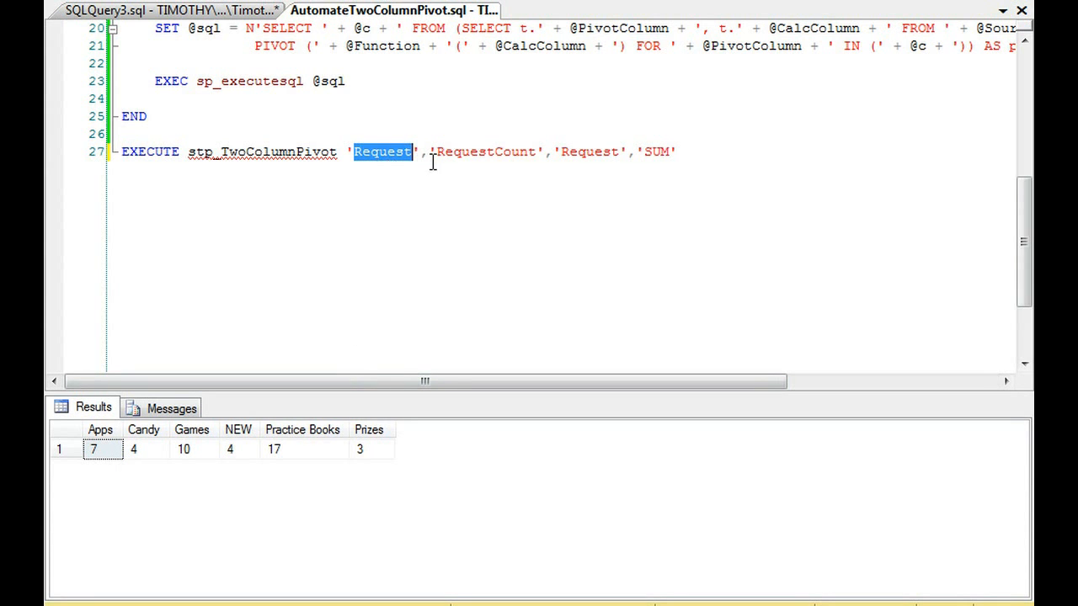
double_click(484, 152)
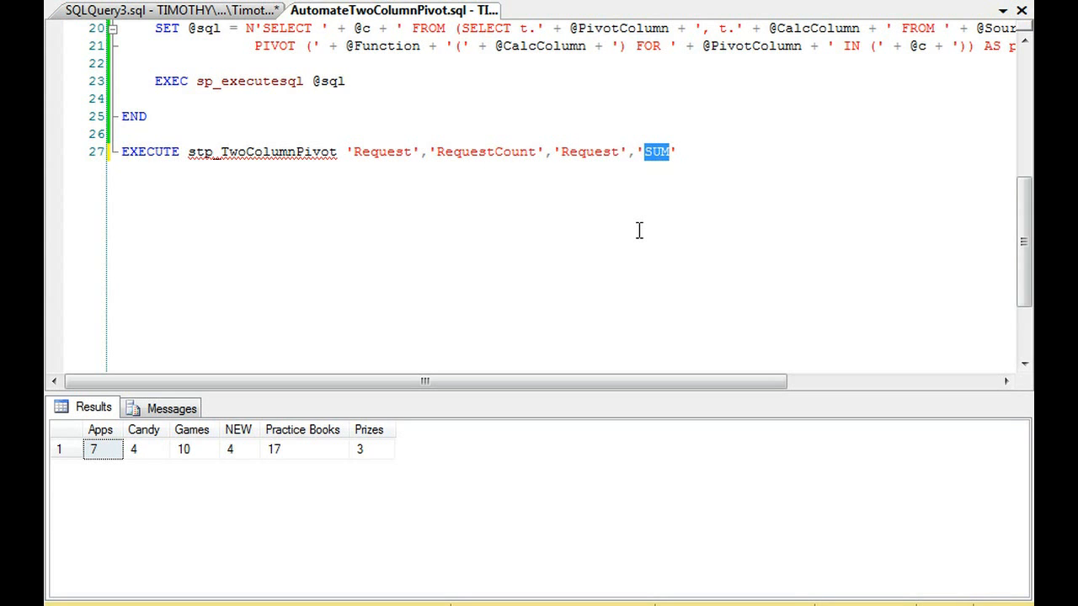
text(MAX)
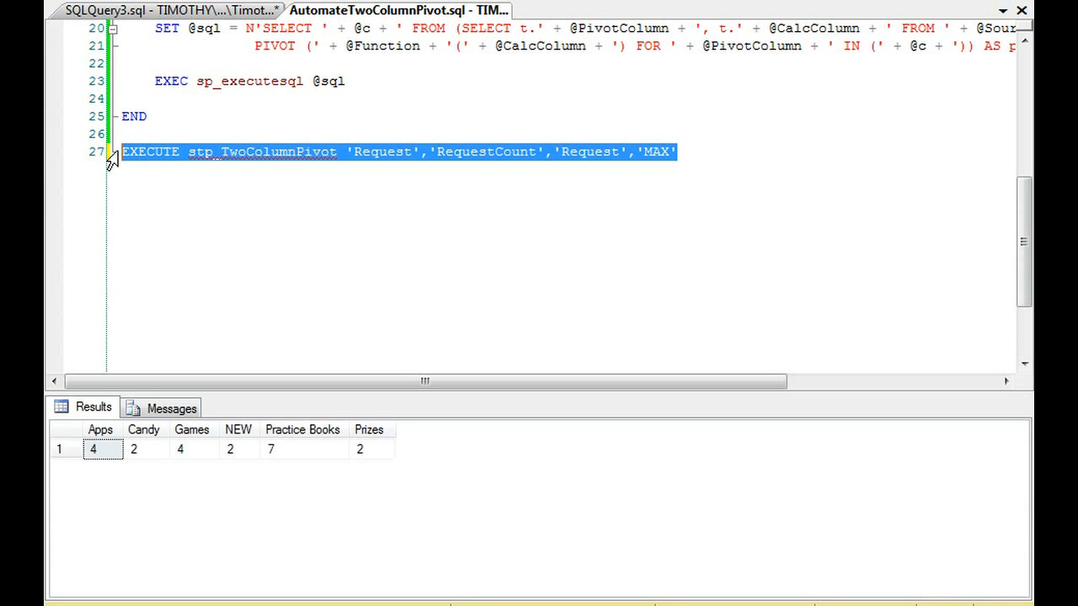
mouse_move(656, 165)
text(IN)
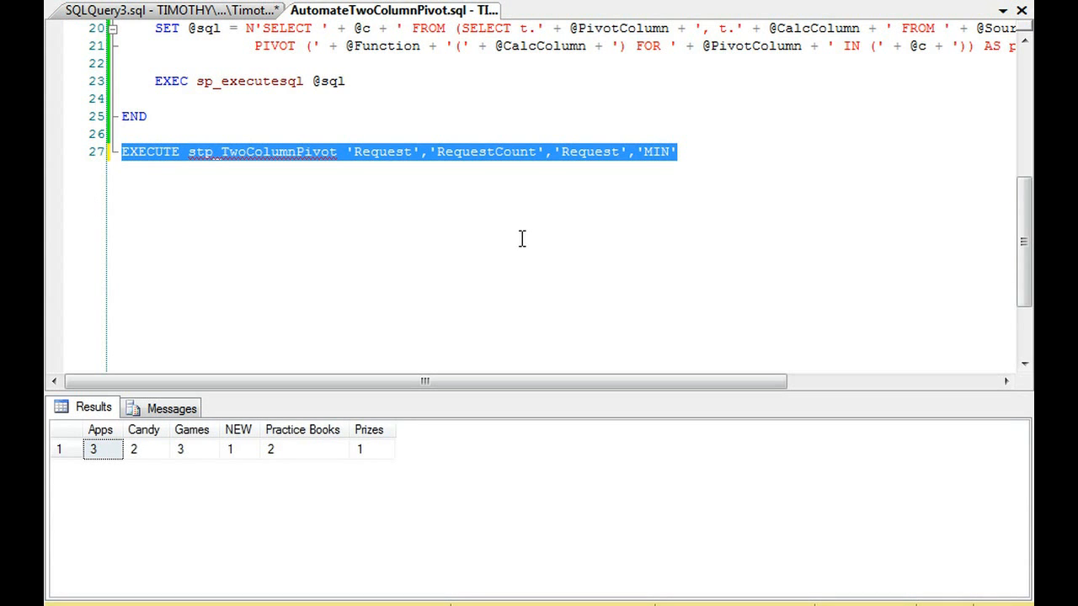
text(COUNT)
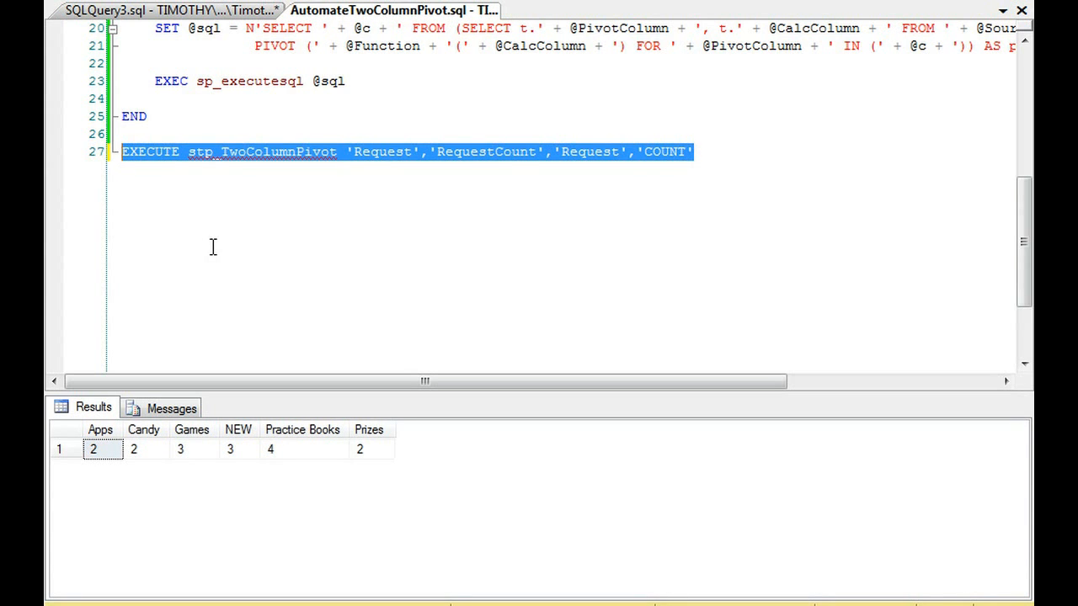
double_click(665, 151)
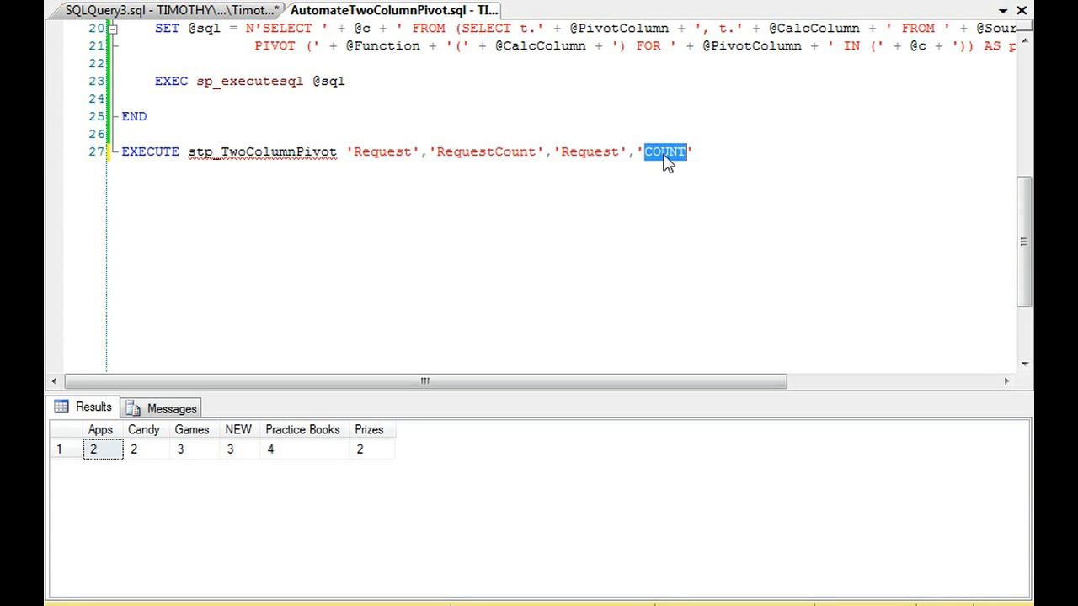
text(SUM)
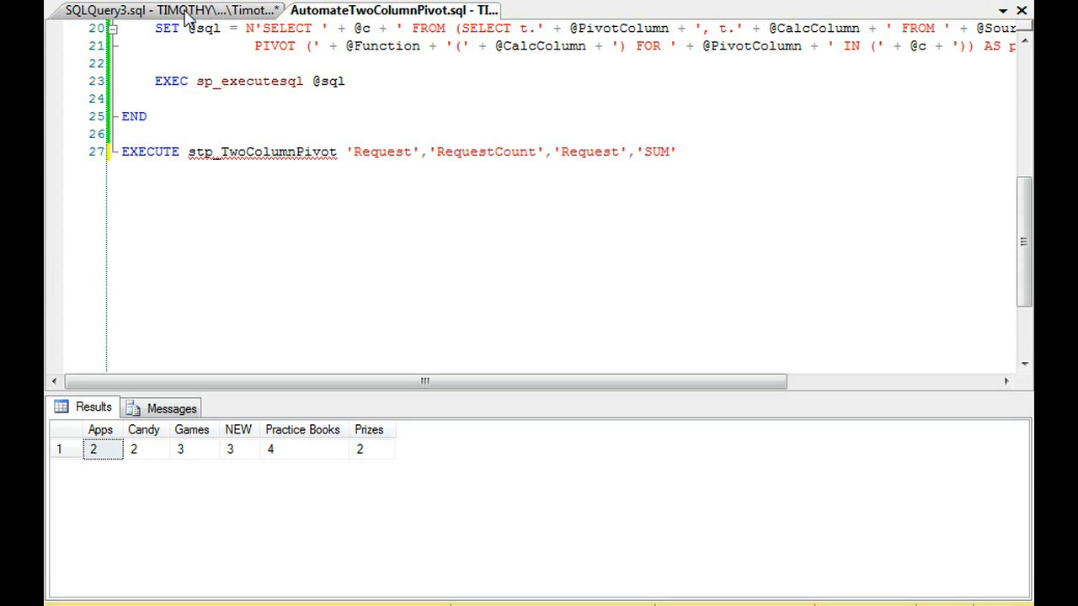
click(101, 10)
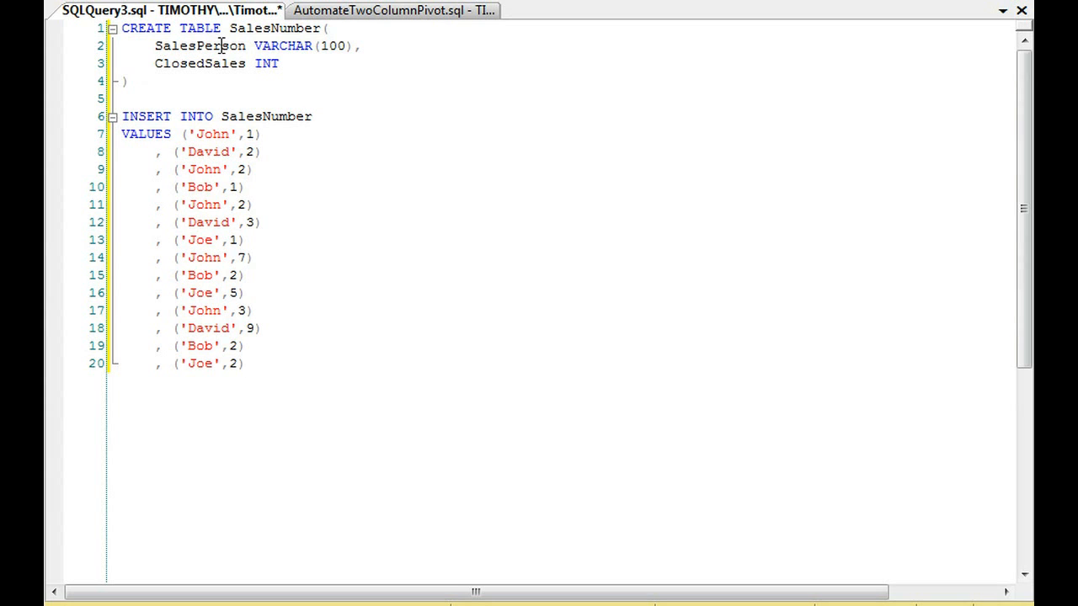
Step: Run CREATE TABLE SalesNumber with SalesPerson and ClosedSales columns
click(243, 363)
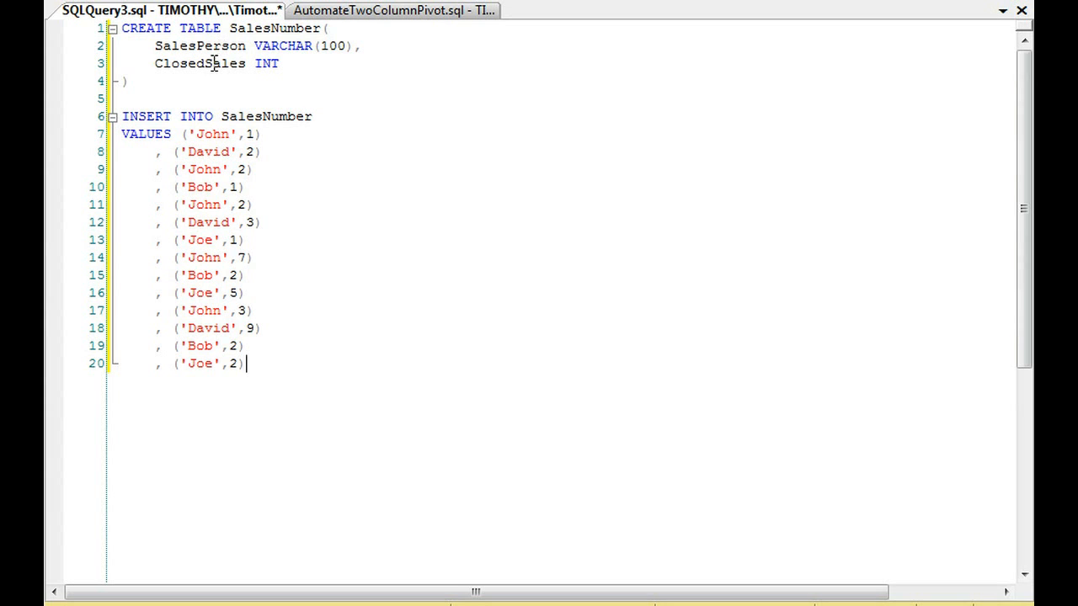
double_click(200, 63)
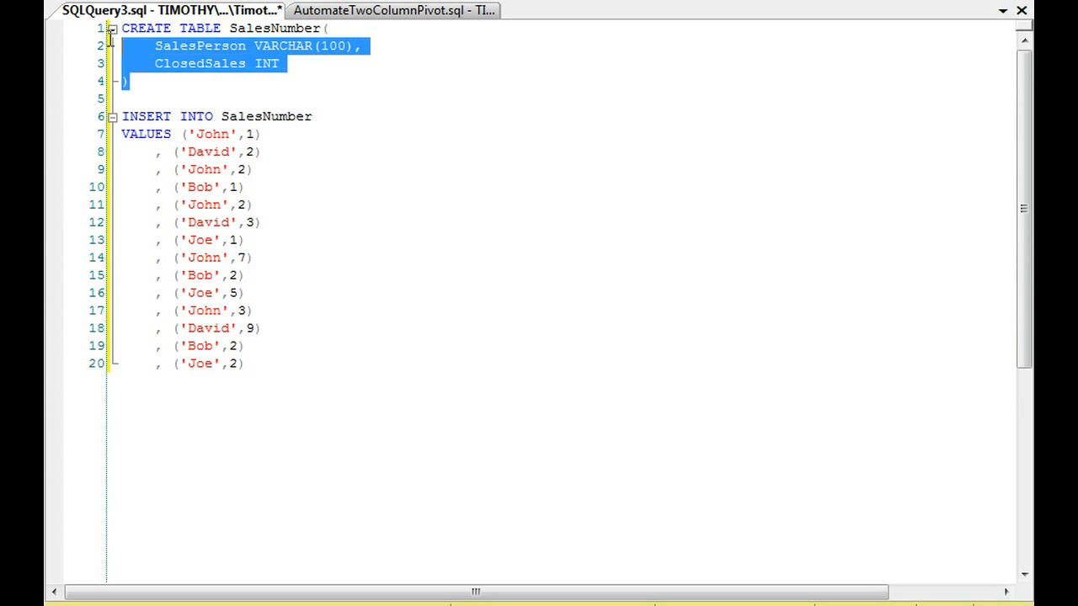
key(F5)
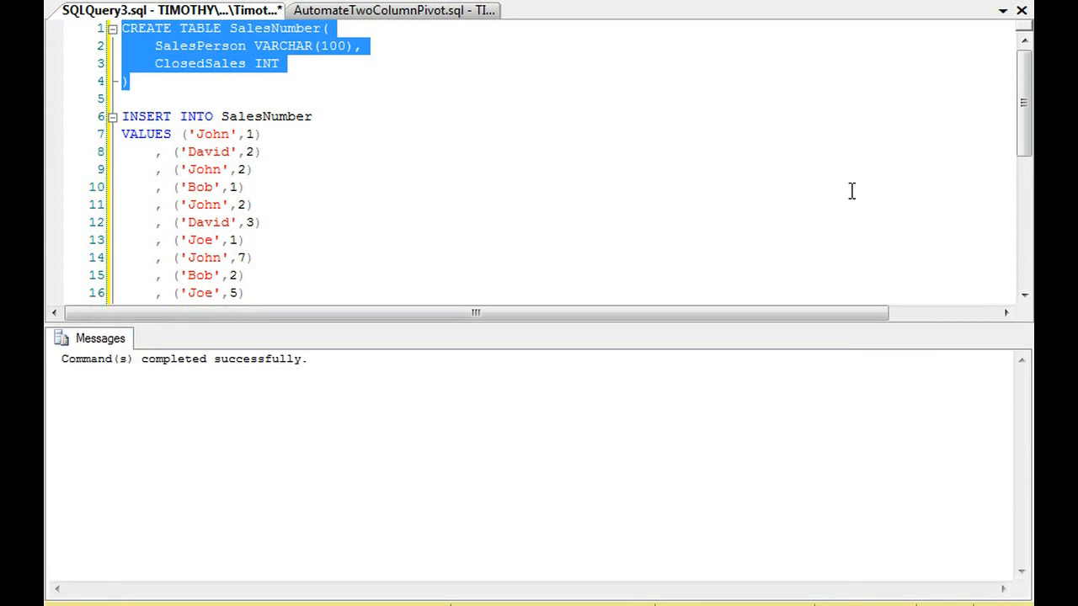
scroll(down, 3)
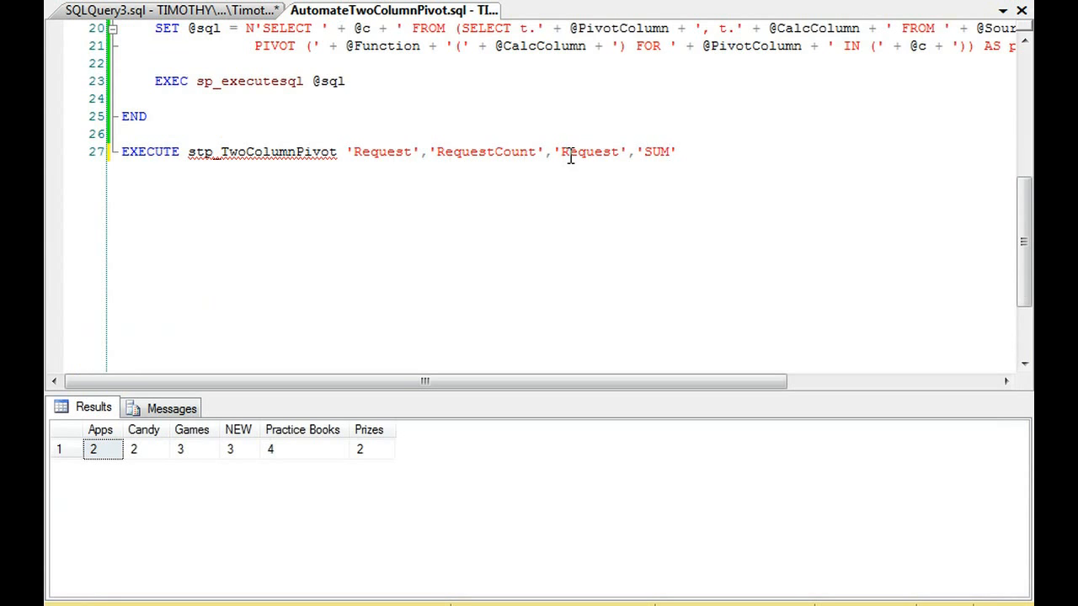
Step: Change the EXECUTE arguments to SalesPerson, ClosedSales and SalesNumber with SUM
text(SalesNumber)
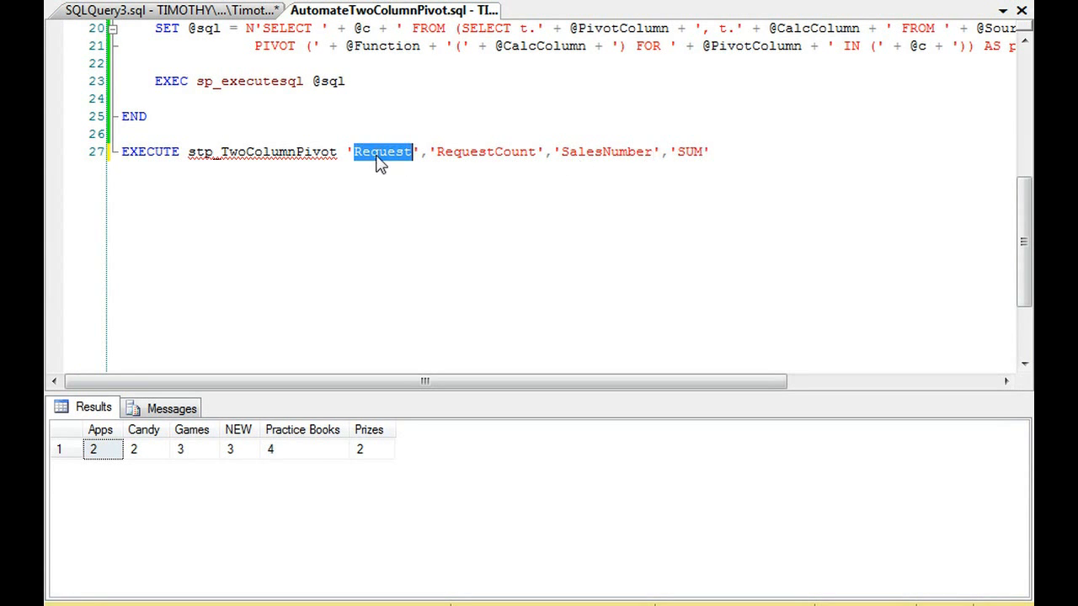
text(SalesPerson)
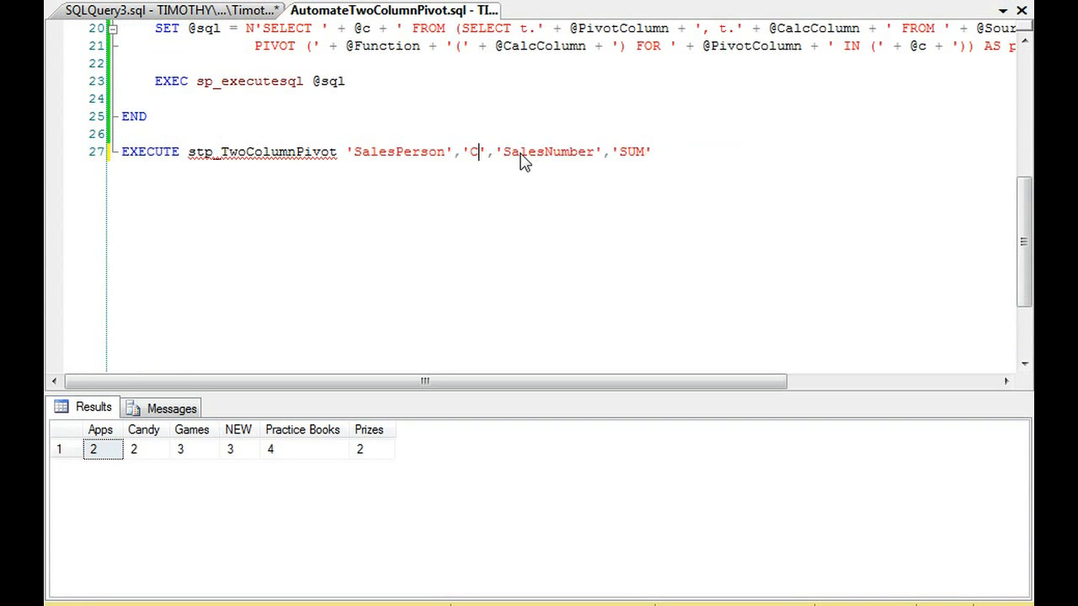
text(losedSales)
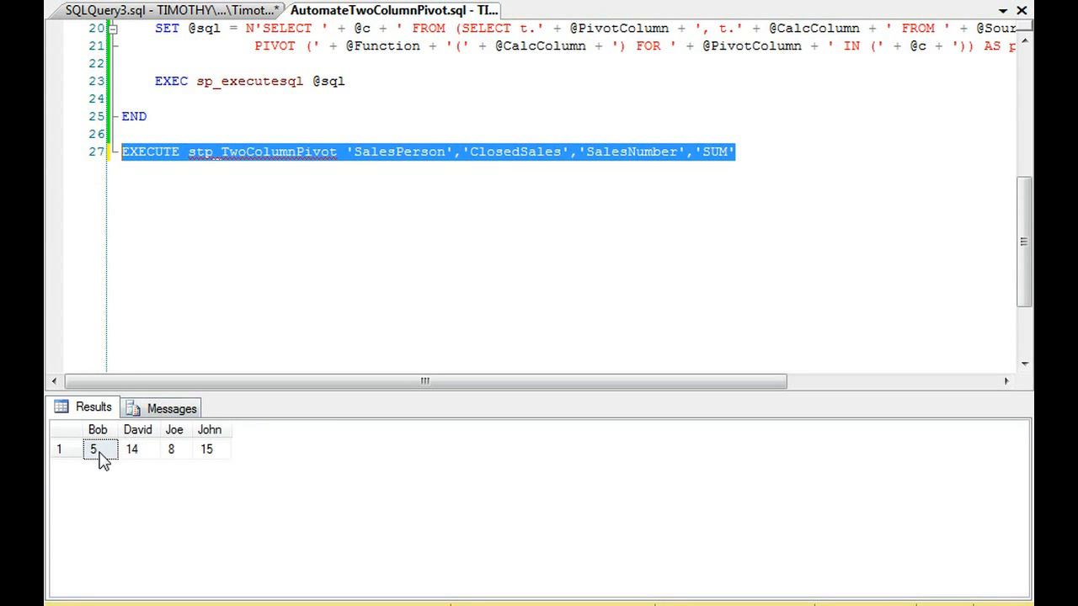
Step: Note John's 15, switch SUM to MAX, and review the SalesPerson and ClosedSales arguments
click(206, 449)
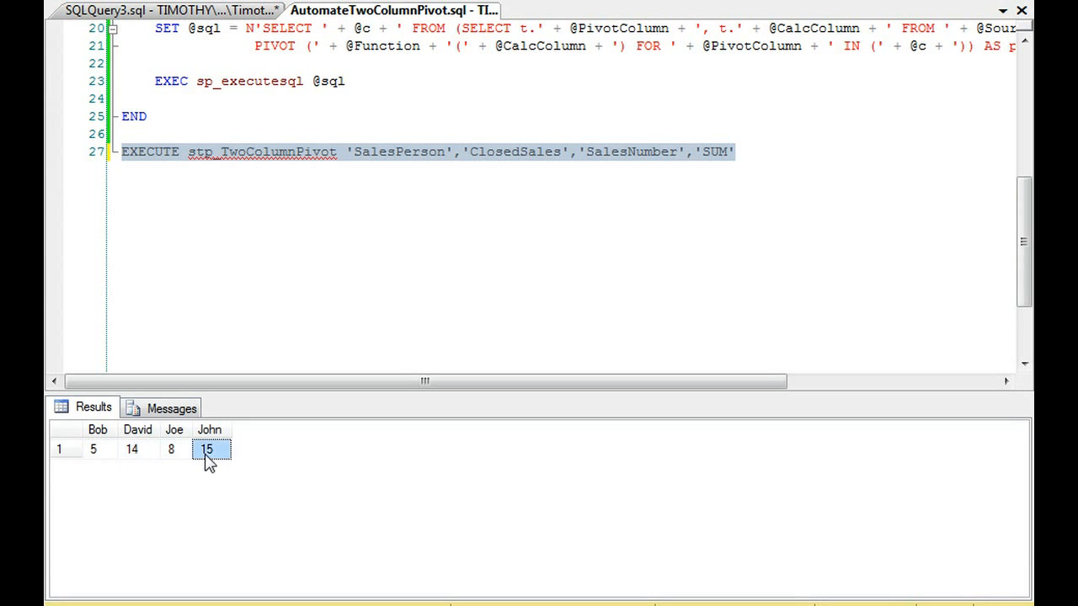
mouse_move(163, 467)
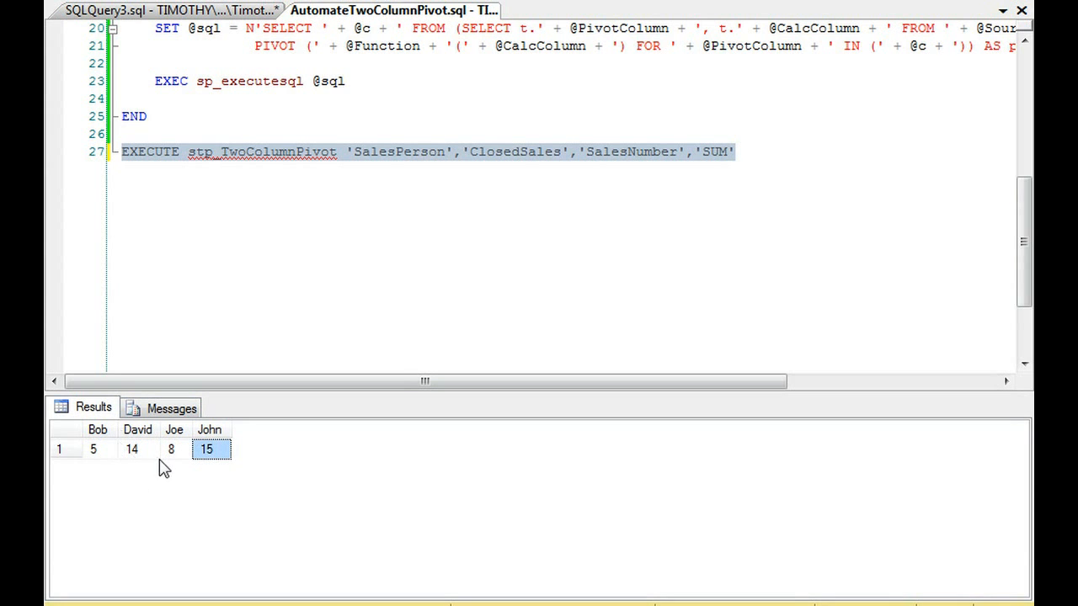
double_click(714, 151)
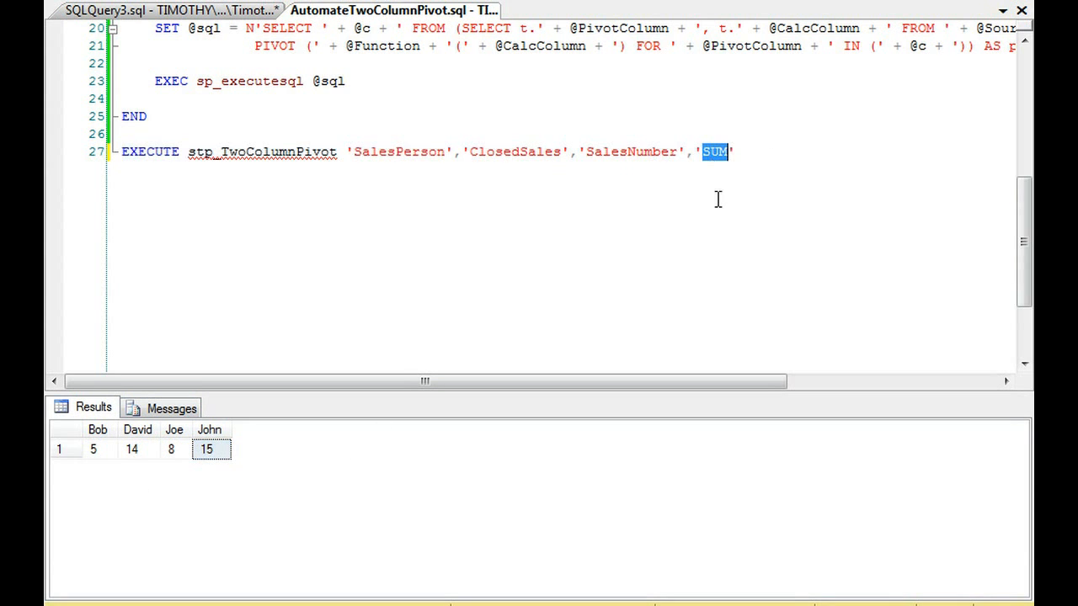
text(MAX)
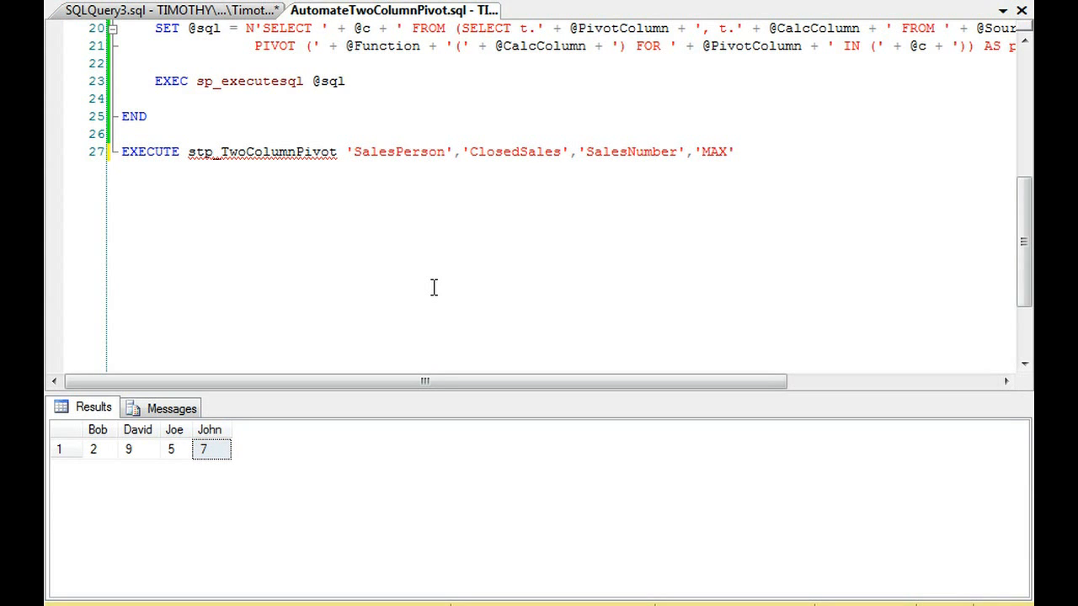
click(430, 151)
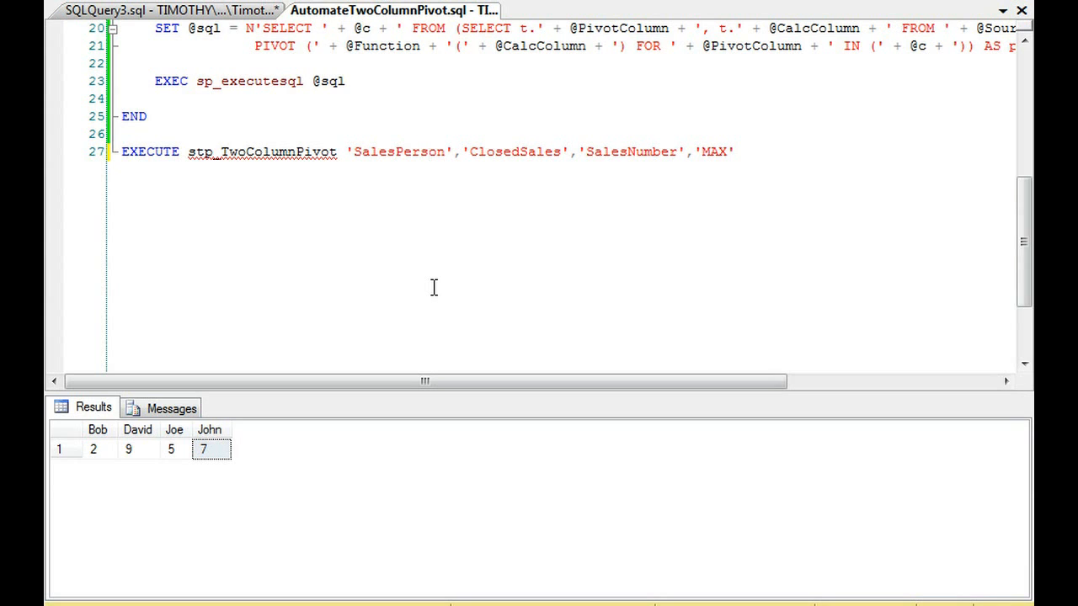
mouse_move(410, 220)
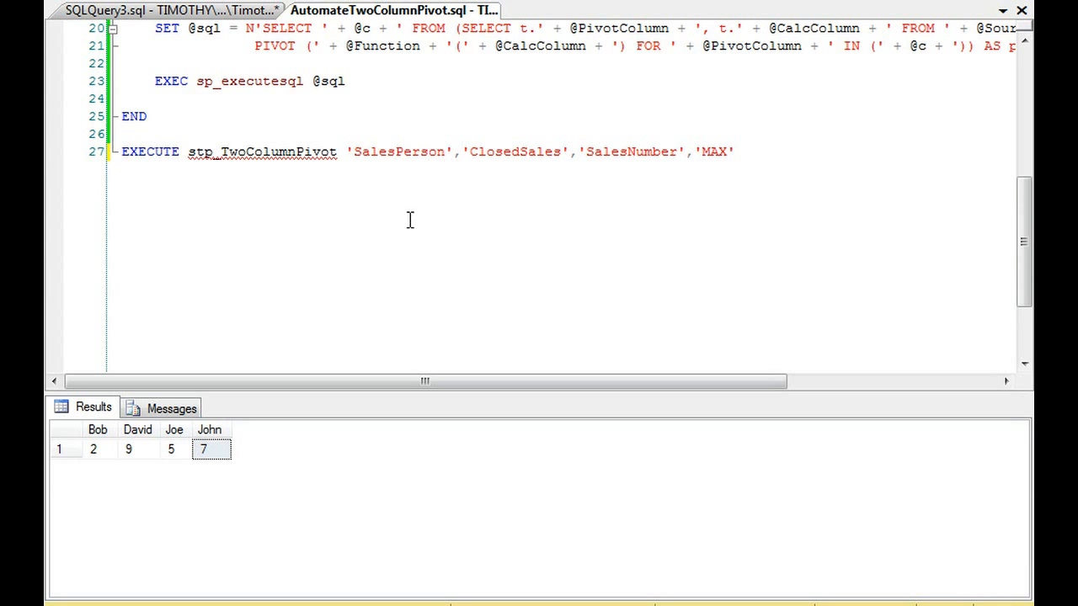
double_click(399, 152)
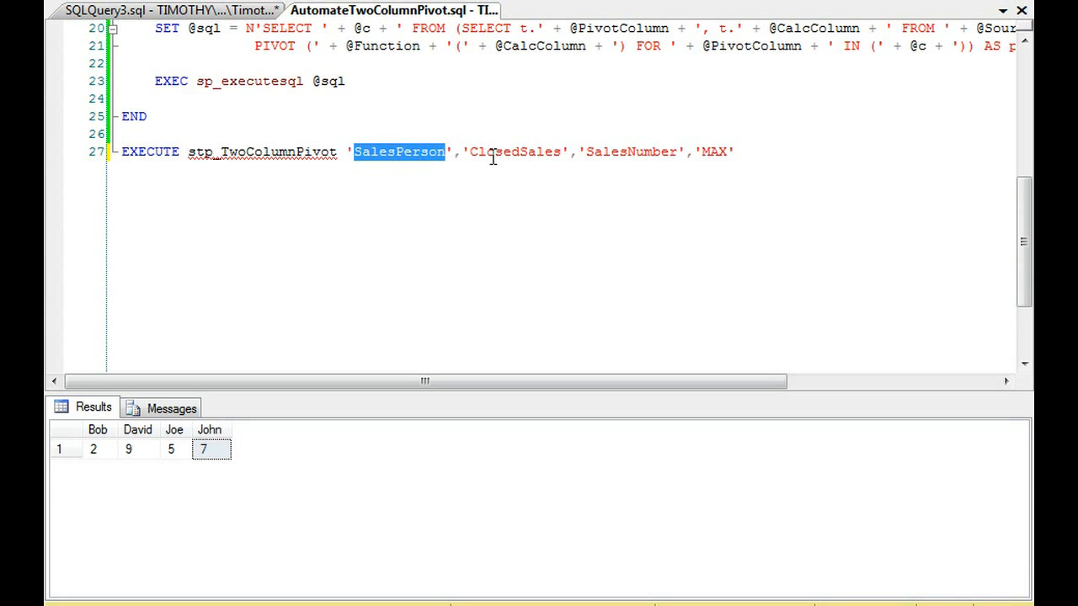
double_click(515, 151)
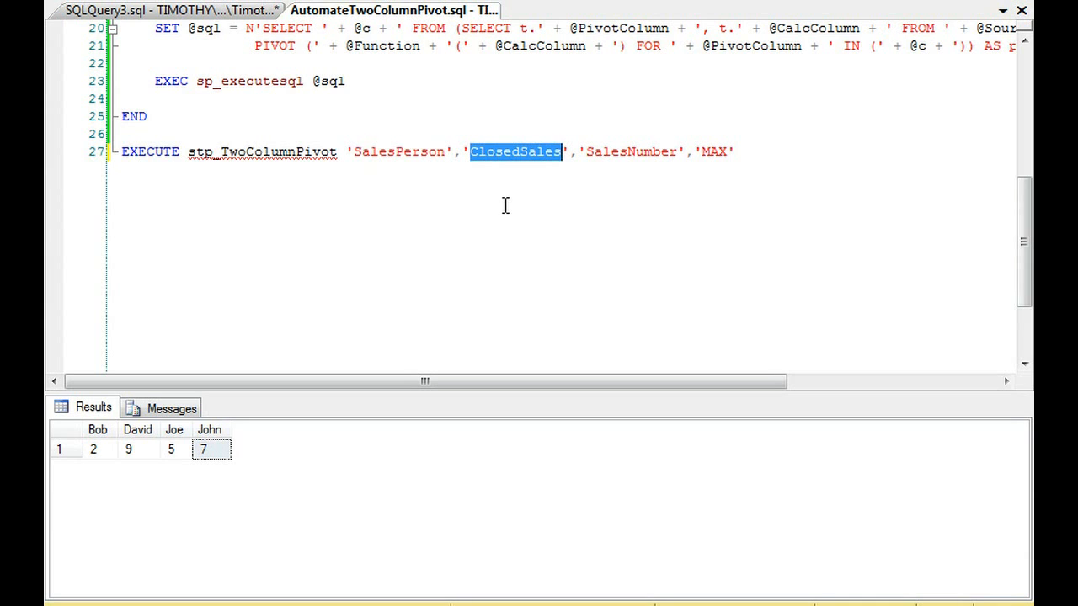